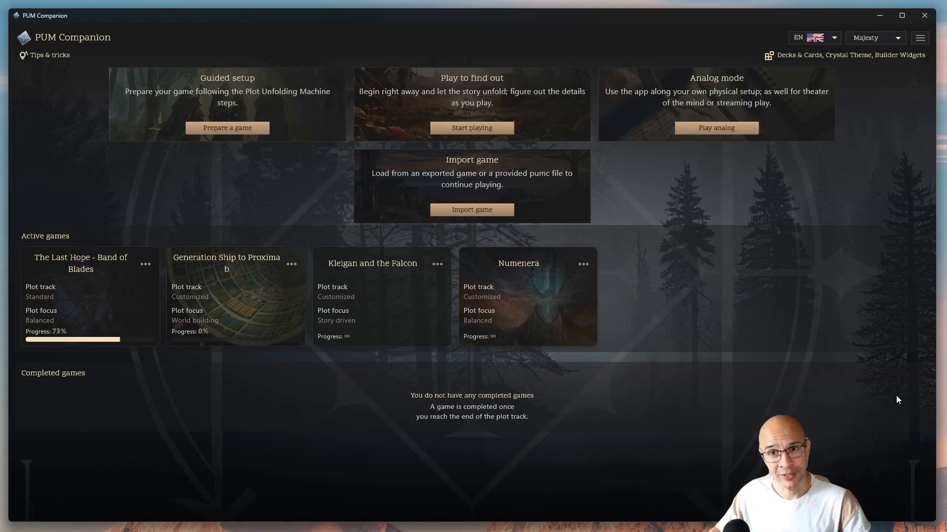
pyautogui.moveTo(126, 320)
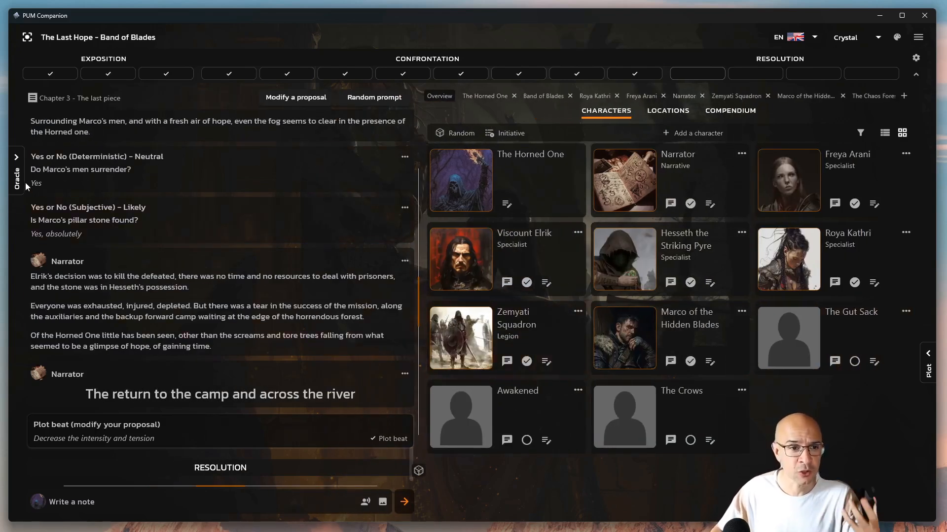
# Step: Expand the Oracle question panel on the left of The Last Hope story log
pyautogui.click(16, 156)
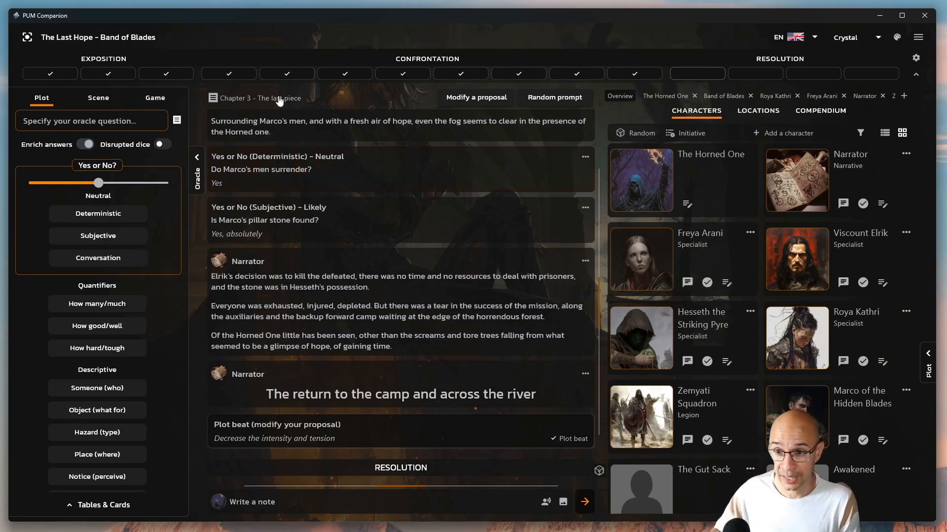
pyautogui.moveTo(26, 37)
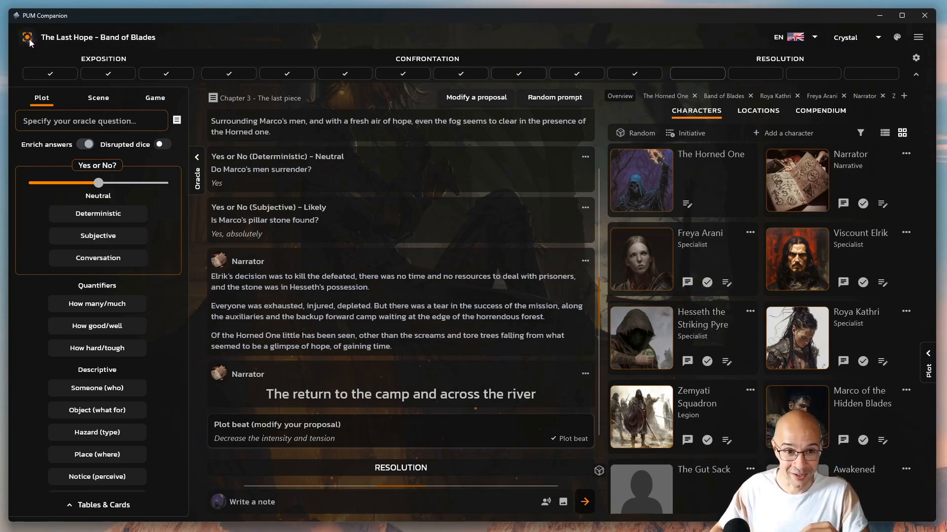
pyautogui.click(27, 37)
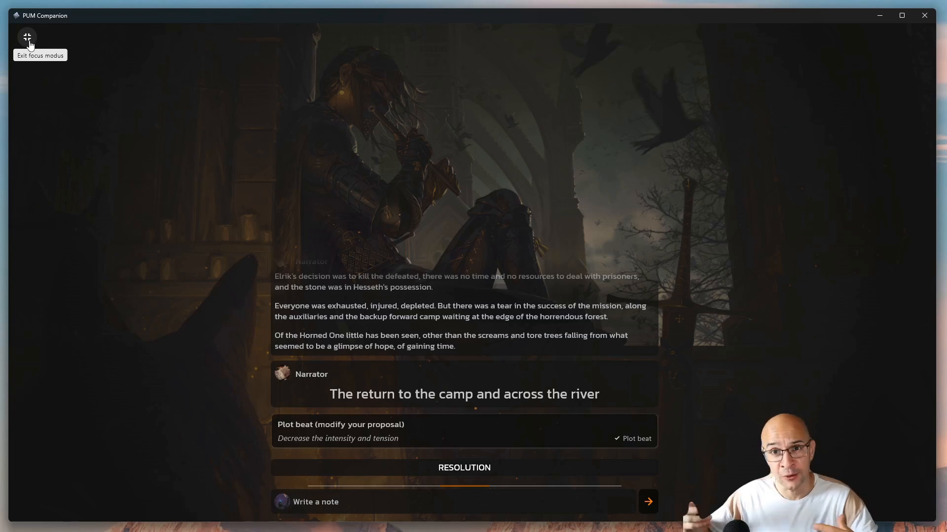
pyautogui.click(314, 502)
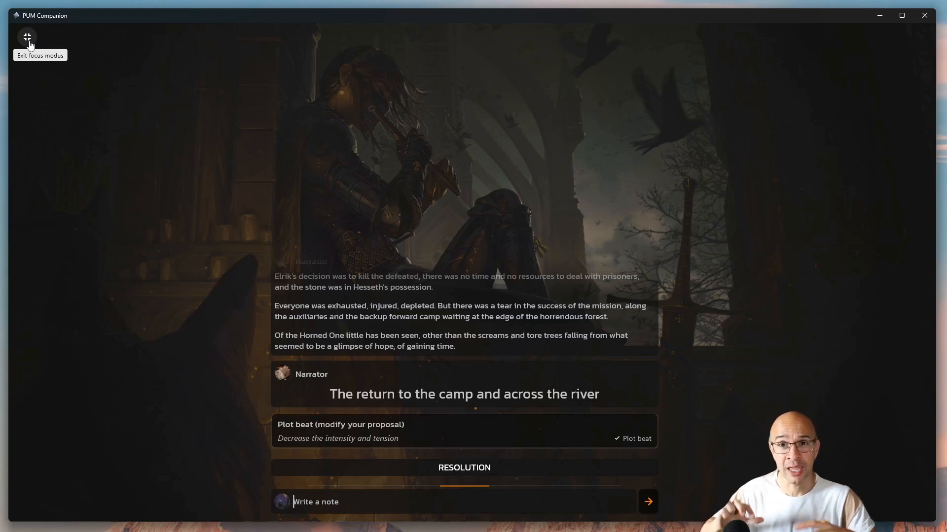
pyautogui.moveTo(54, 56)
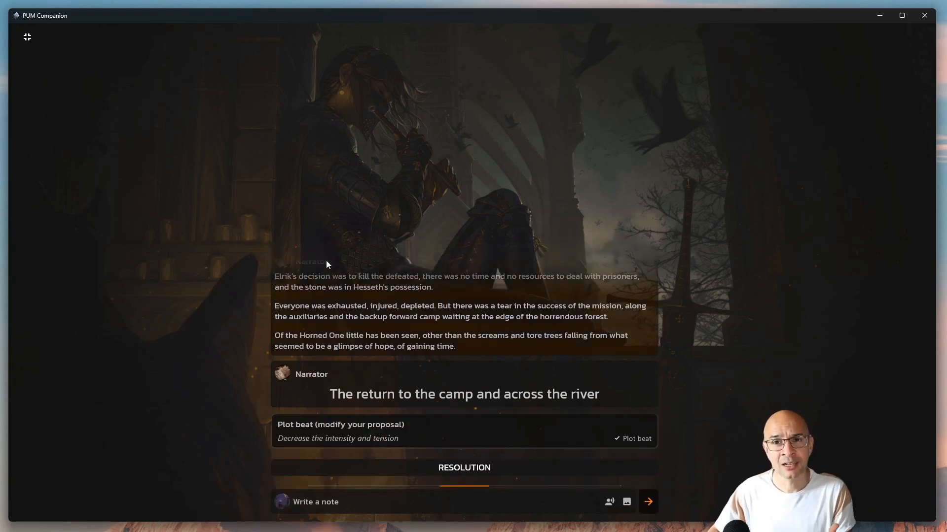
pyautogui.moveTo(26, 37)
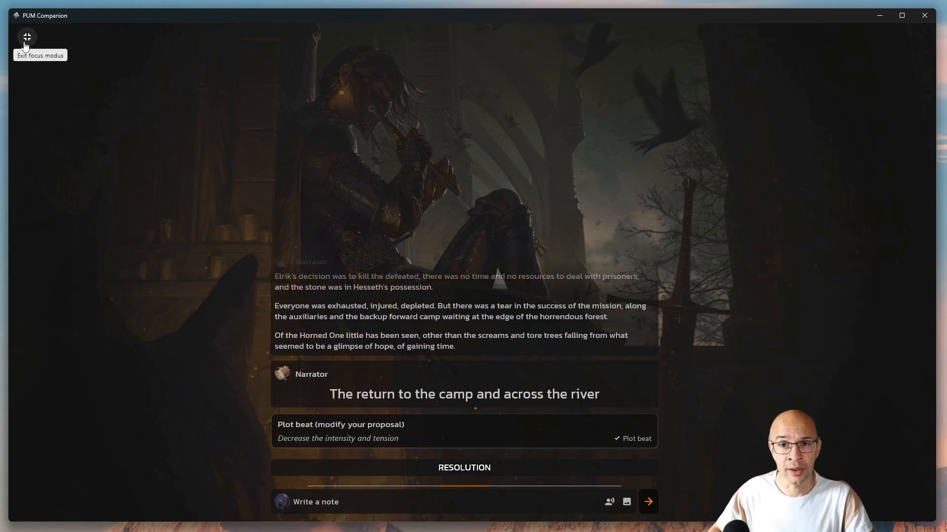
pyautogui.click(26, 37)
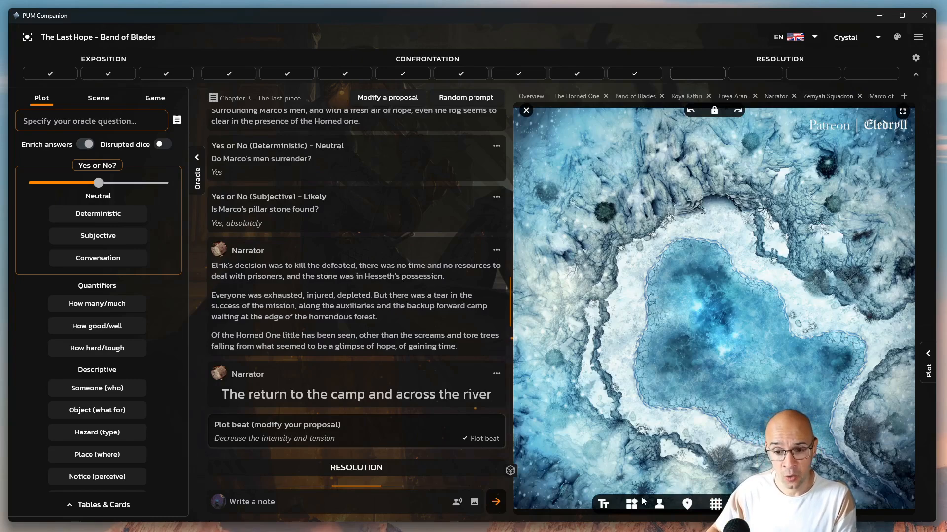
# Step: Add an action widget from the widget list and move it to the map's right side
pyautogui.click(630, 504)
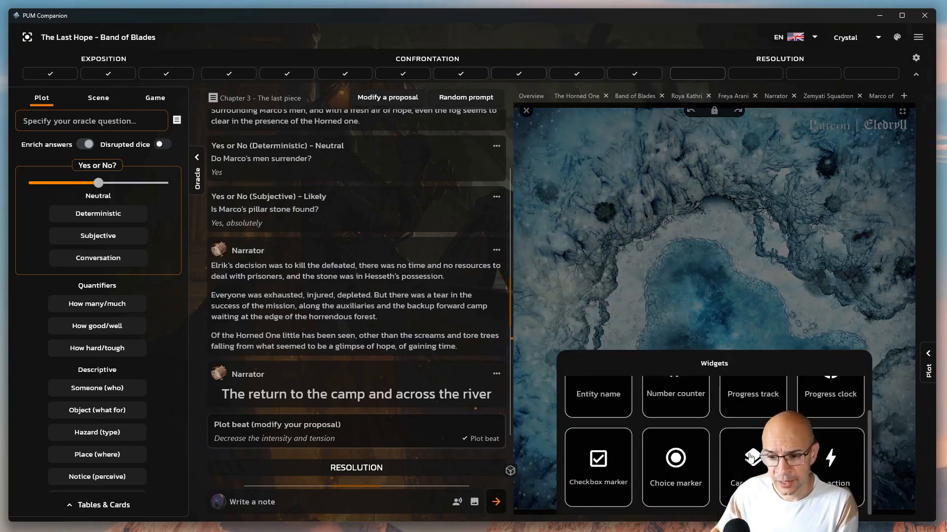
pyautogui.click(835, 466)
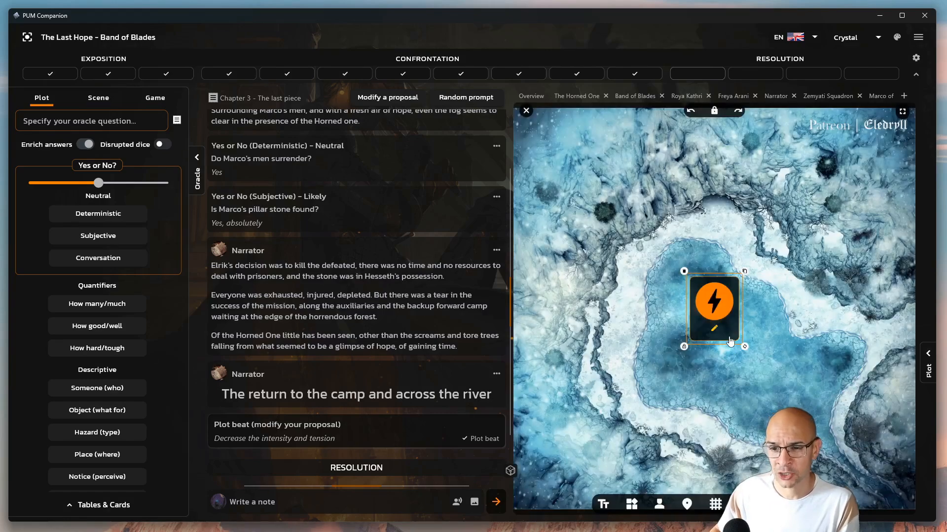
pyautogui.moveTo(713, 308); pyautogui.dragTo(829, 239)
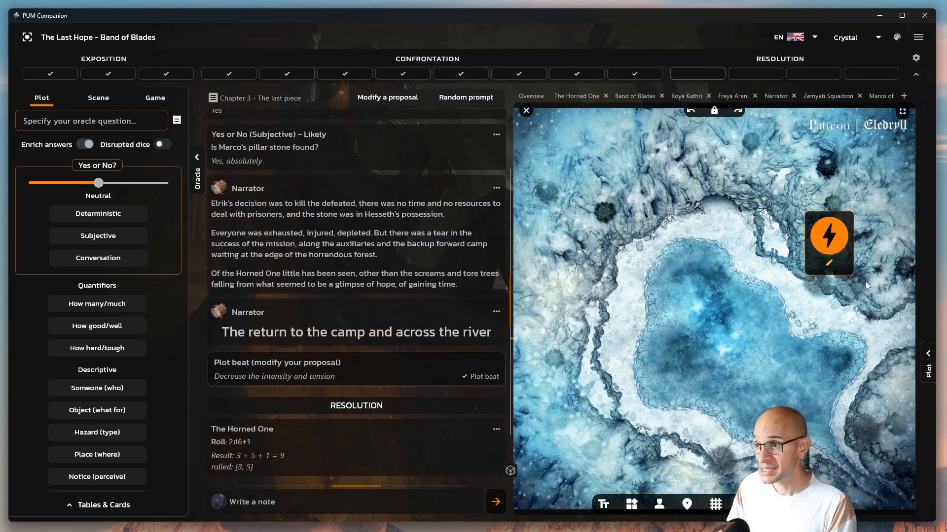
pyautogui.moveTo(833, 266)
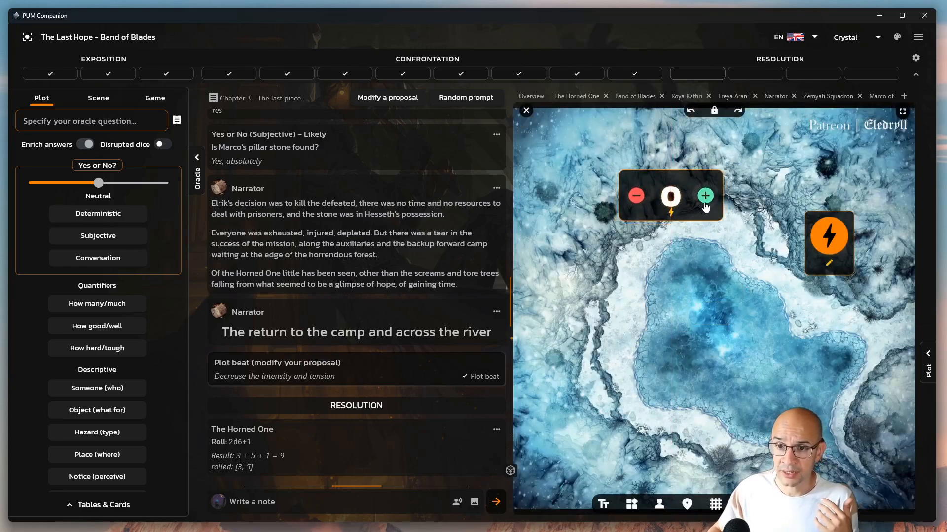
# Step: Set the counter to 3 named 'str', then edit and trigger the d6+1 roll action
pyautogui.click(705, 195)
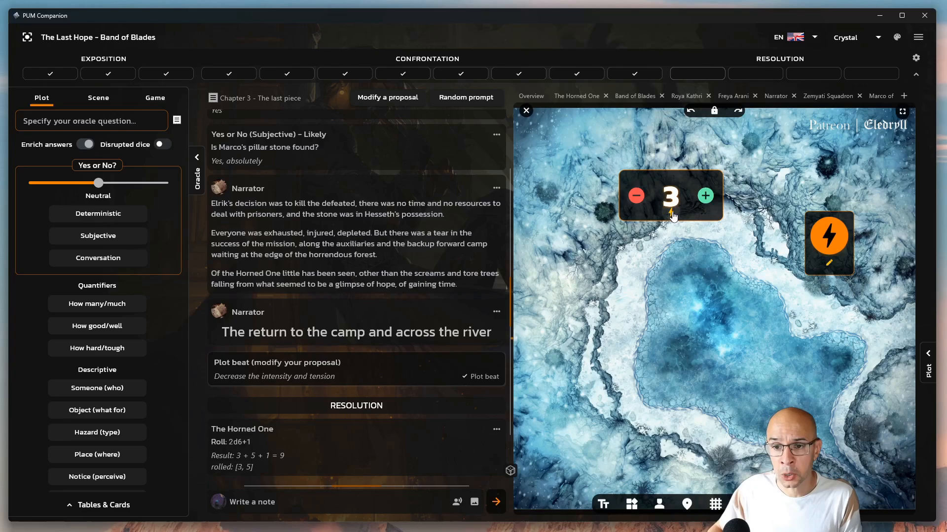
pyautogui.click(669, 196)
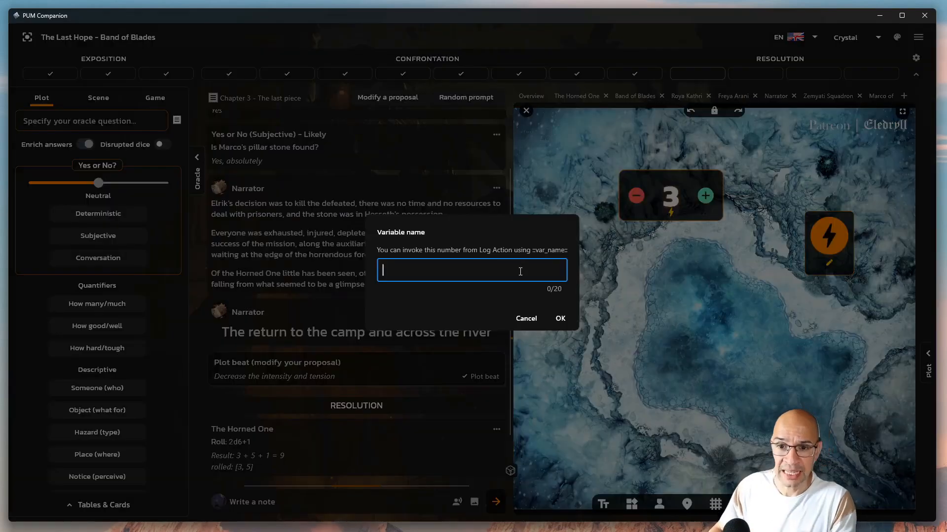
pyautogui.write('str')
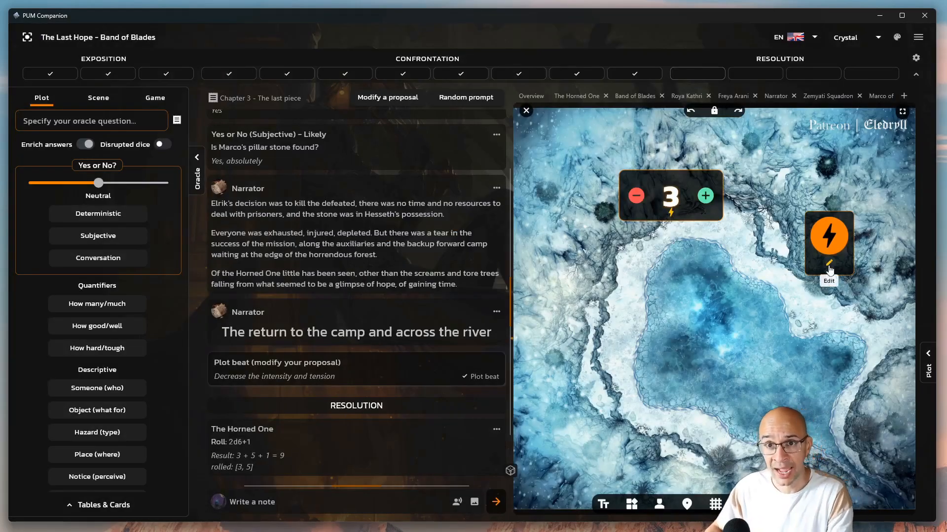
pyautogui.click(828, 239)
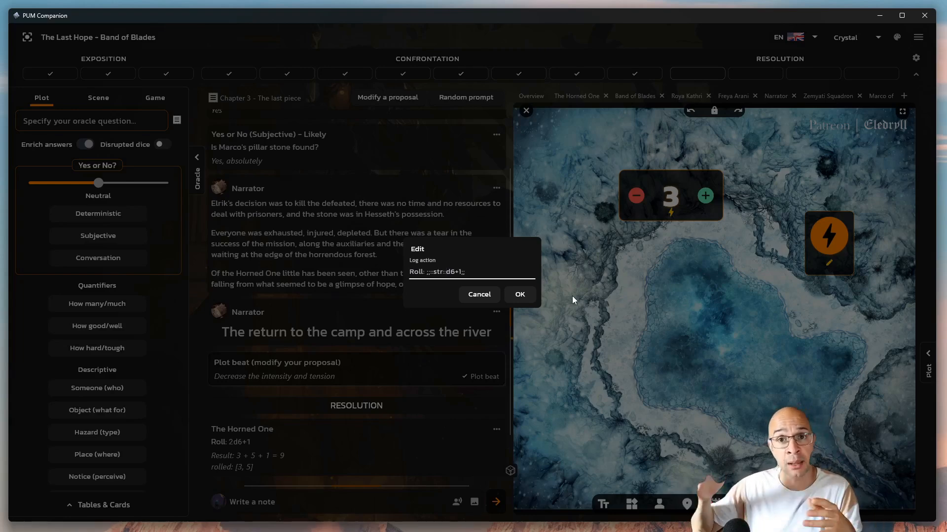
pyautogui.moveTo(573, 302)
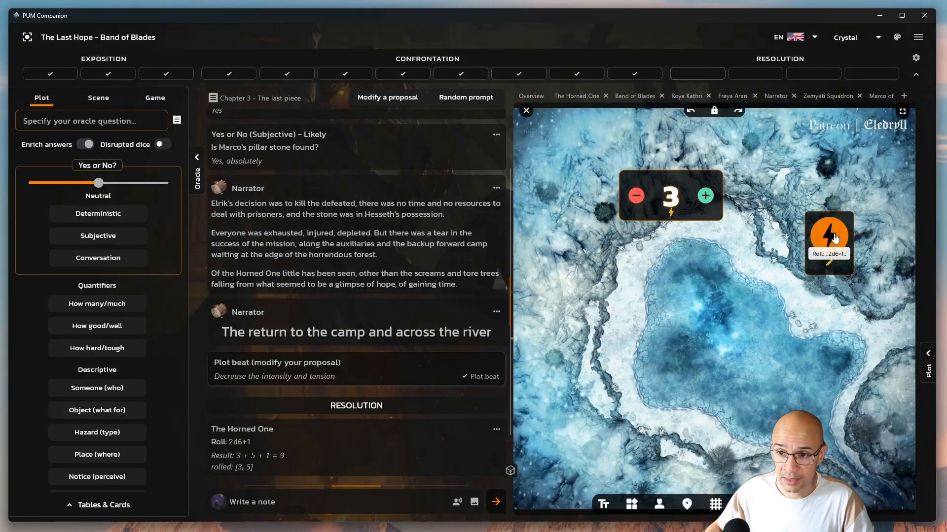
pyautogui.click(828, 240)
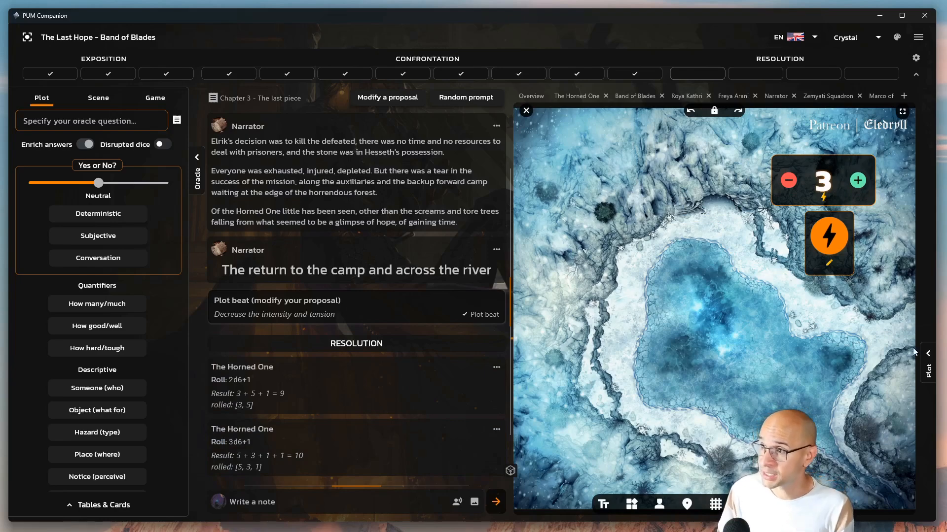
# Step: Add the Poker deck template to the game
pyautogui.click(715, 503)
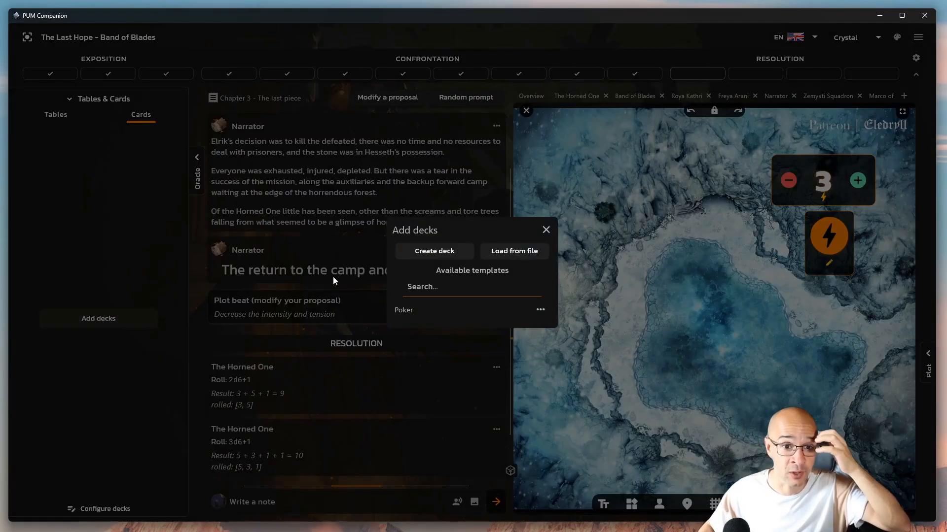
pyautogui.click(404, 309)
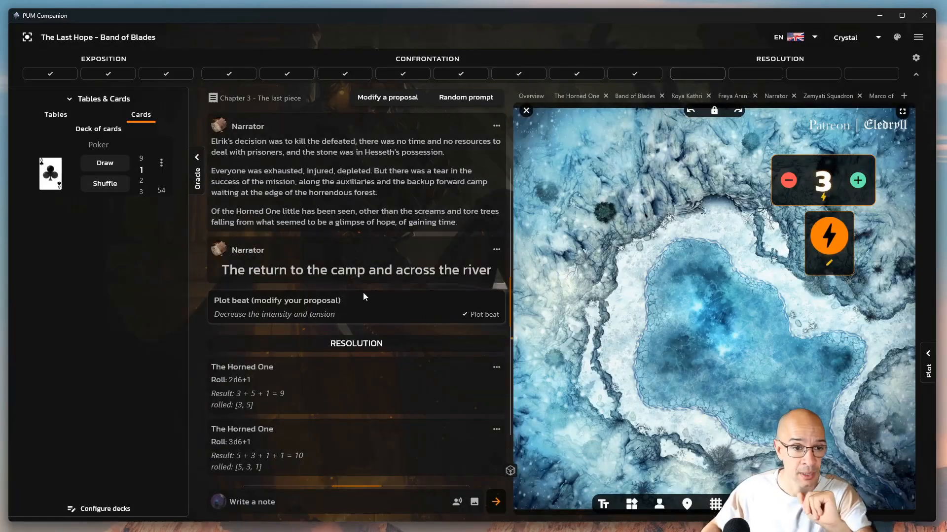
pyautogui.moveTo(630, 503)
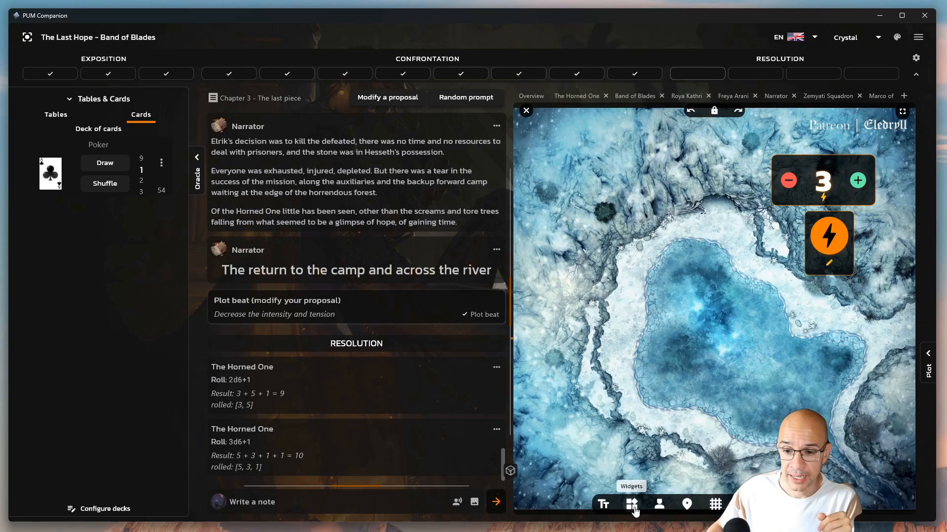
pyautogui.click(631, 504)
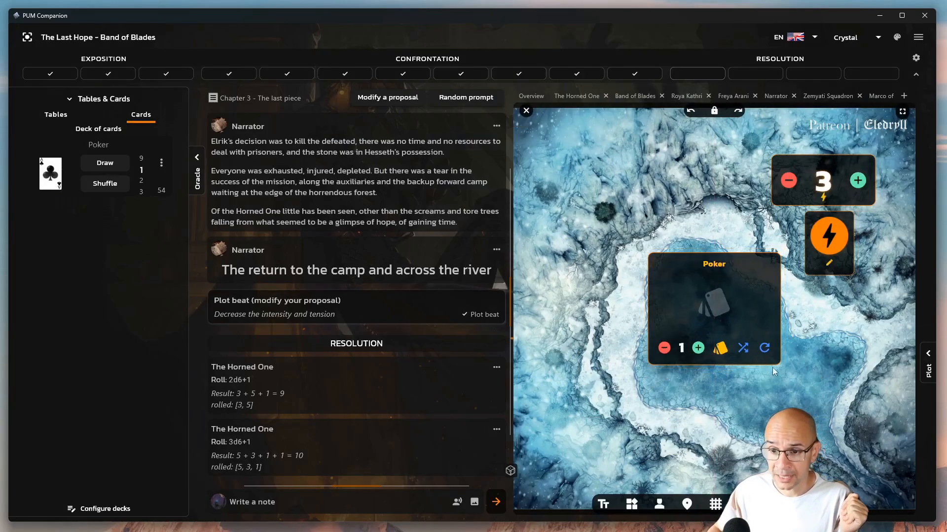
# Step: Place the Poker deck widget top left, draw more cards, and set the five of hearts beside the seven
pyautogui.moveTo(713, 264); pyautogui.dragTo(598, 148)
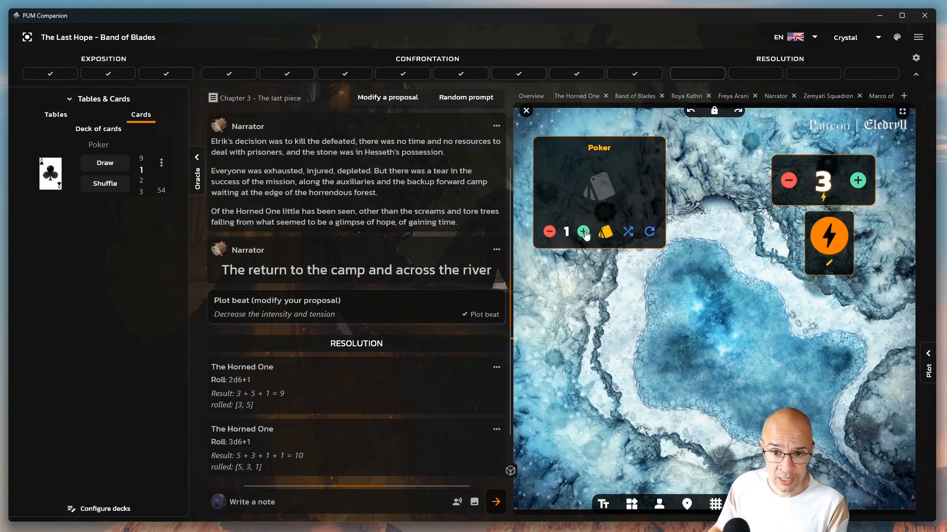
pyautogui.click(583, 231)
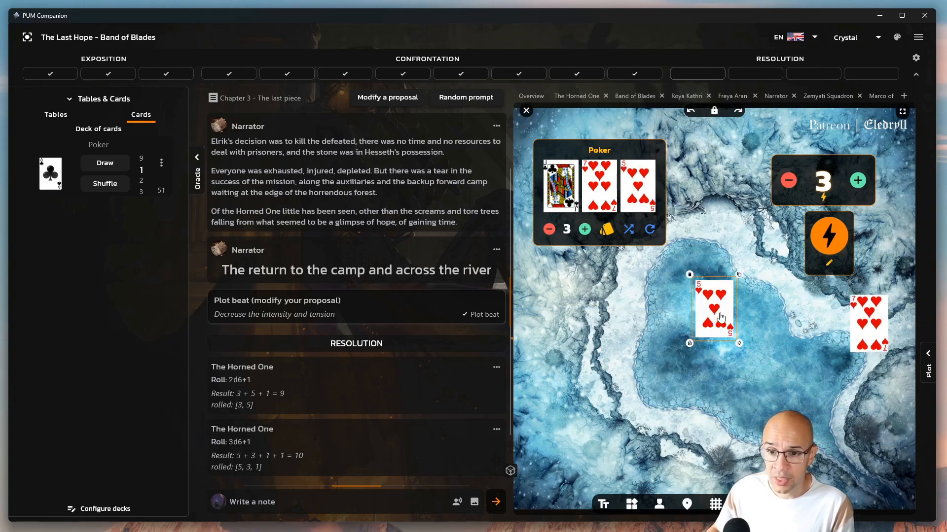
pyautogui.moveTo(715, 310); pyautogui.dragTo(819, 323)
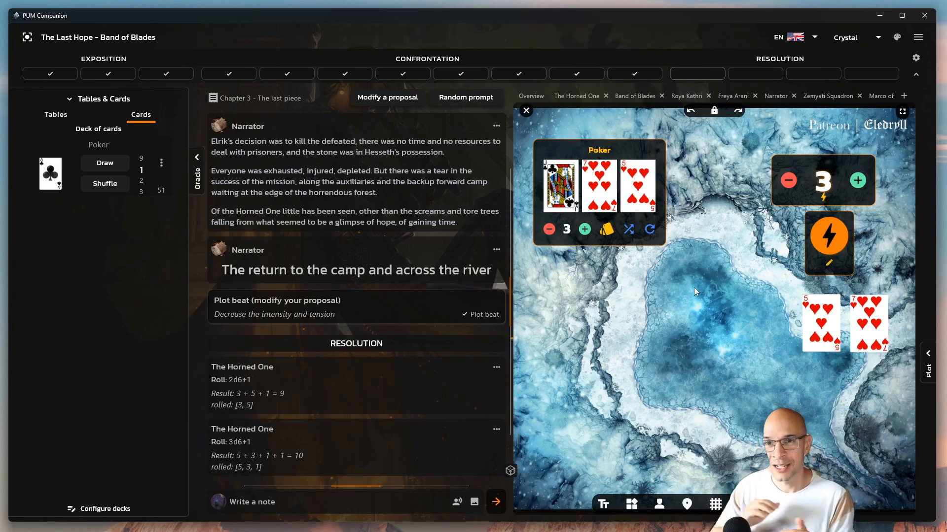
pyautogui.moveTo(642, 269)
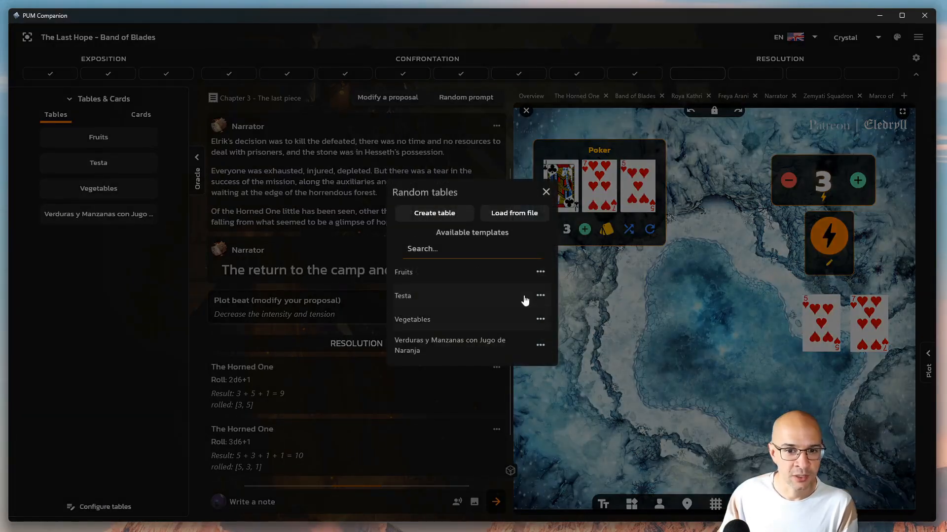
pyautogui.moveTo(540, 279)
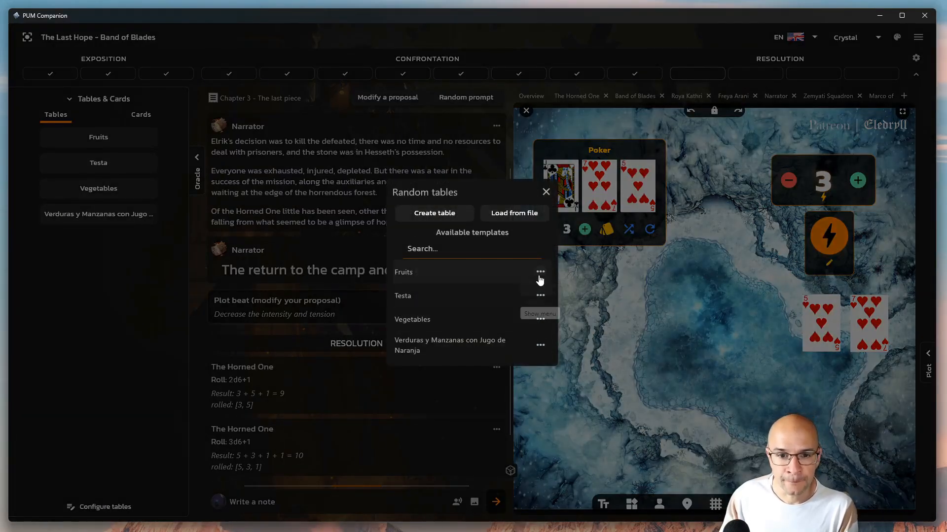
# Step: Edit and save the Fruits table, then roll it into the log
pyautogui.click(539, 272)
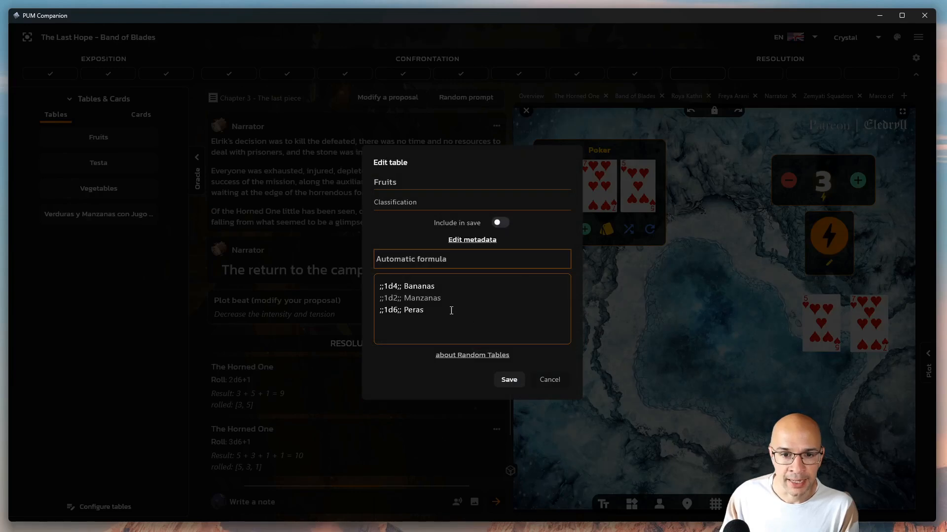
pyautogui.doubleClick(388, 286)
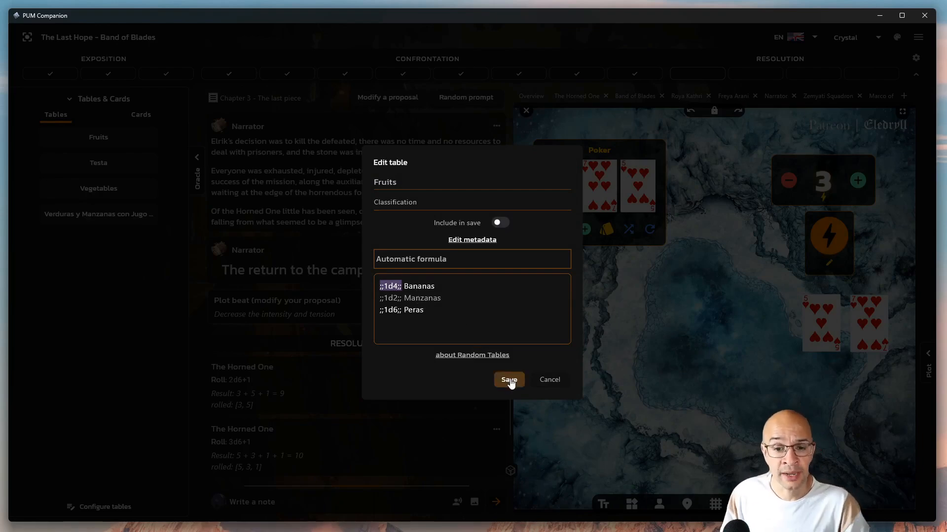
pyautogui.click(508, 379)
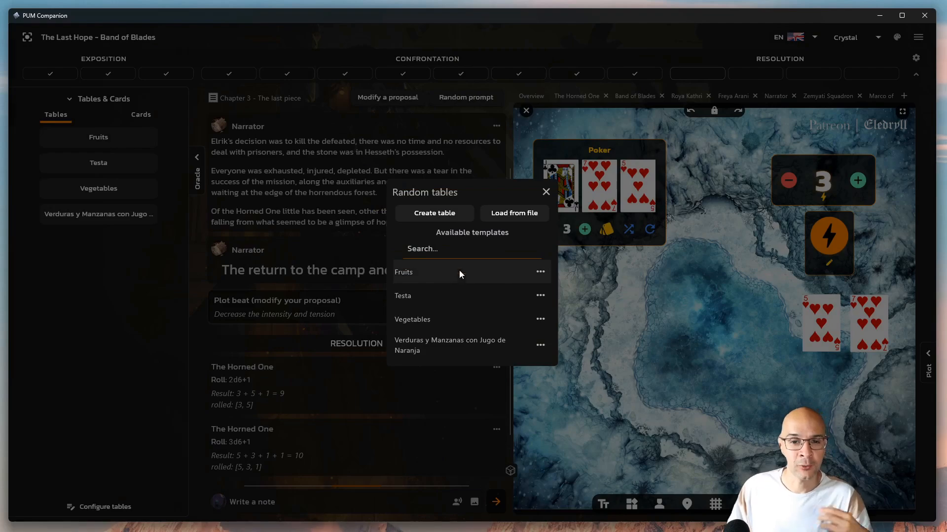
pyautogui.click(545, 192)
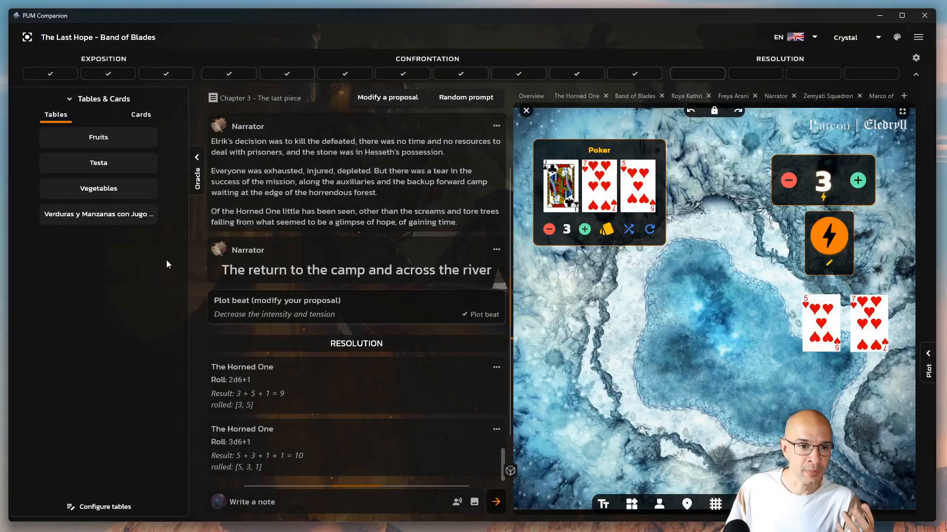
pyautogui.click(98, 137)
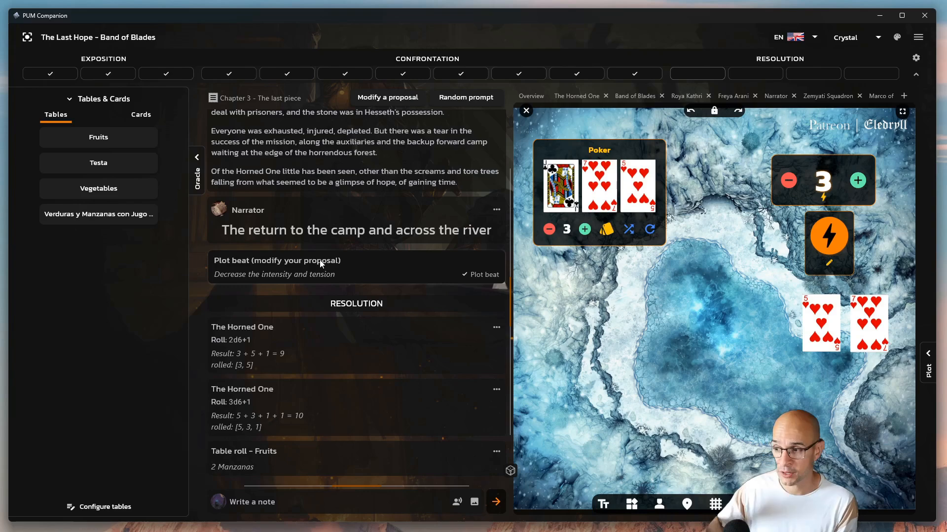
pyautogui.moveTo(698, 374)
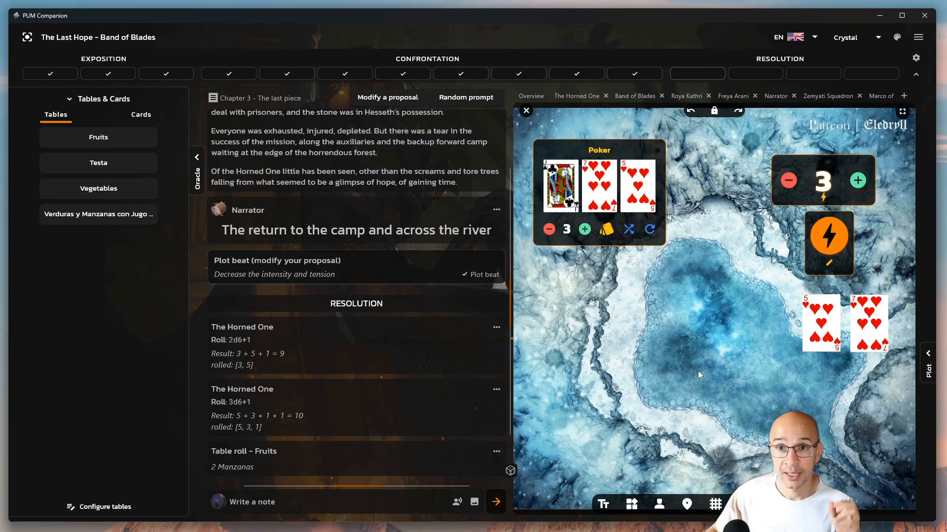
pyautogui.moveTo(678, 398)
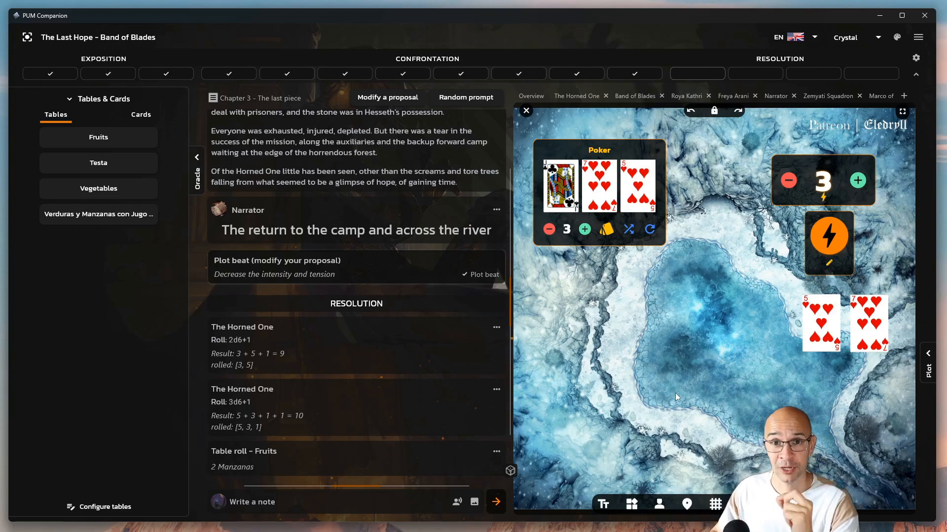
pyautogui.moveTo(830, 266)
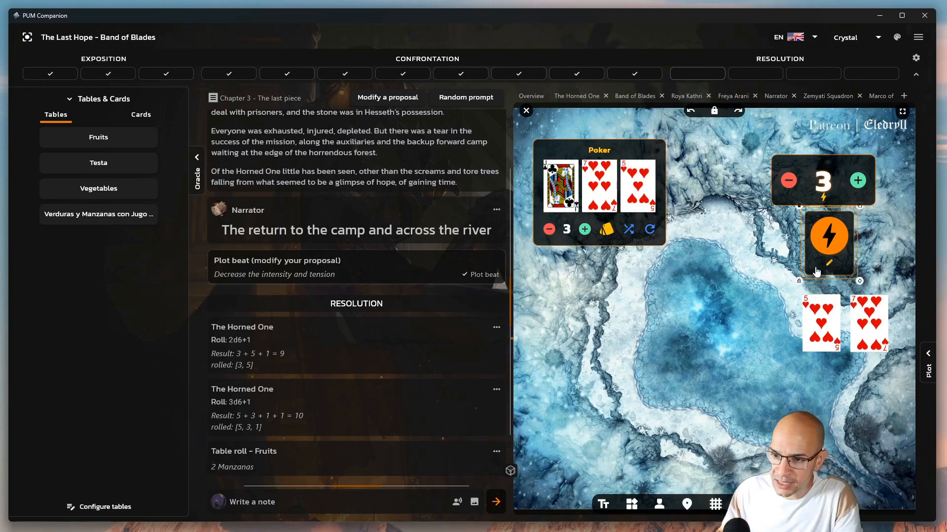
# Step: Place a second action card at lower left with an 'I d[[Poker:3' draw action
pyautogui.moveTo(829, 242); pyautogui.dragTo(576, 422)
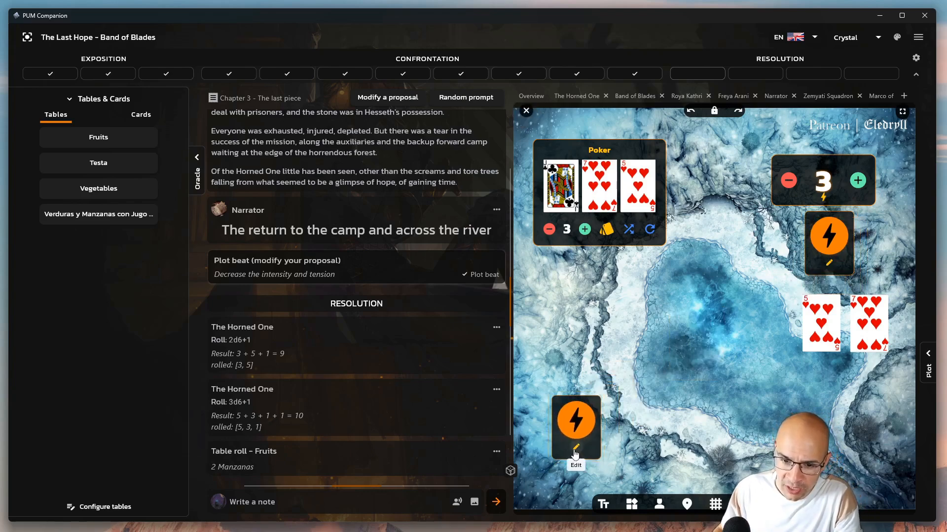
pyautogui.click(574, 449)
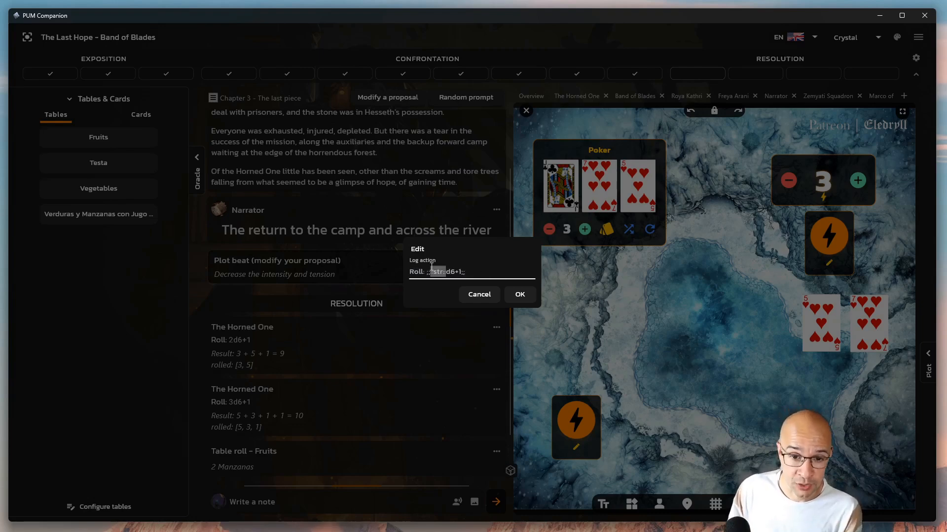
pyautogui.write('I draw')
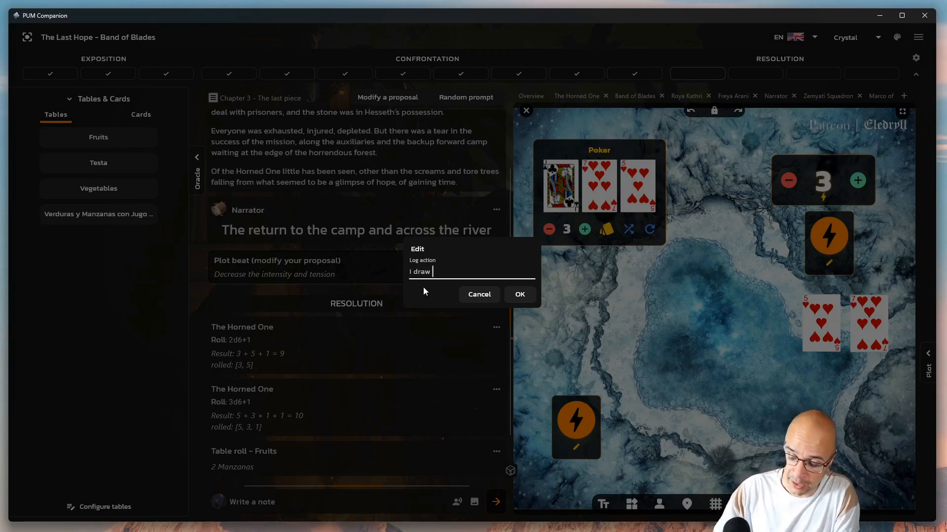
pyautogui.write('[[P')
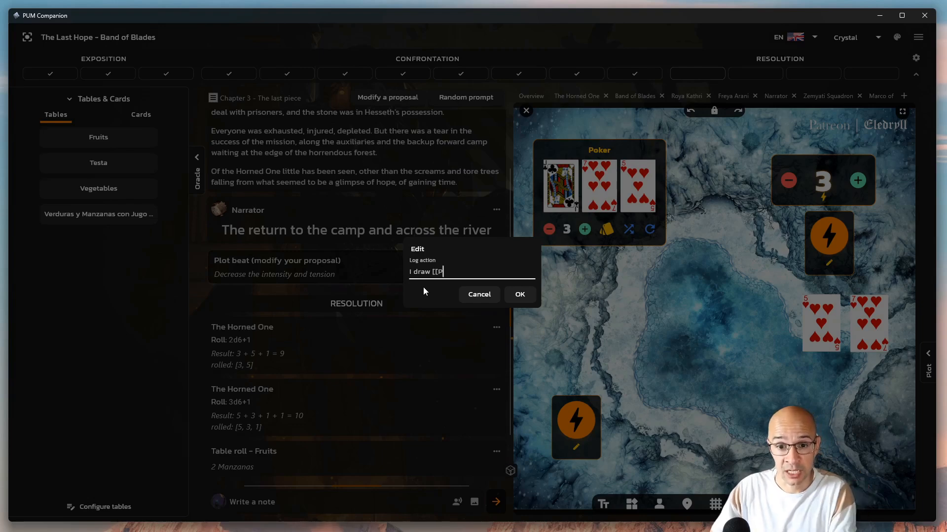
pyautogui.write('oker:3')
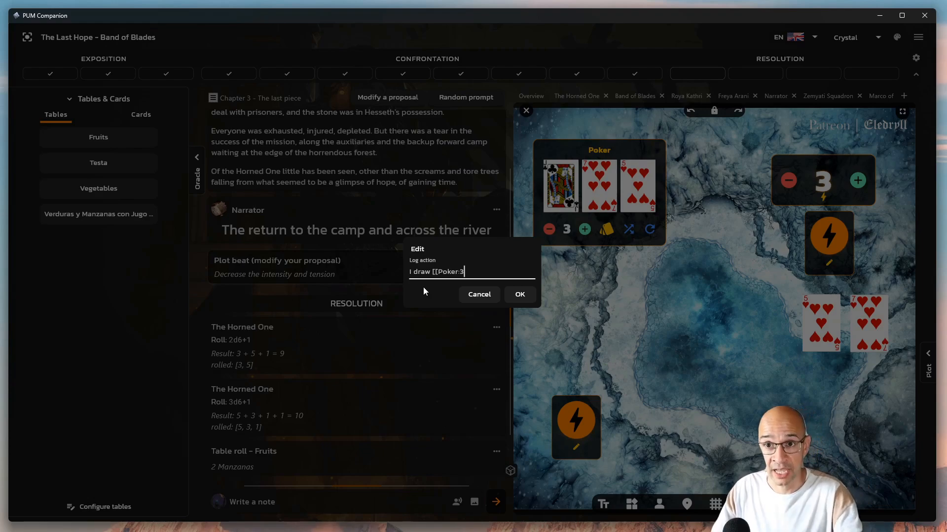
pyautogui.click(518, 295)
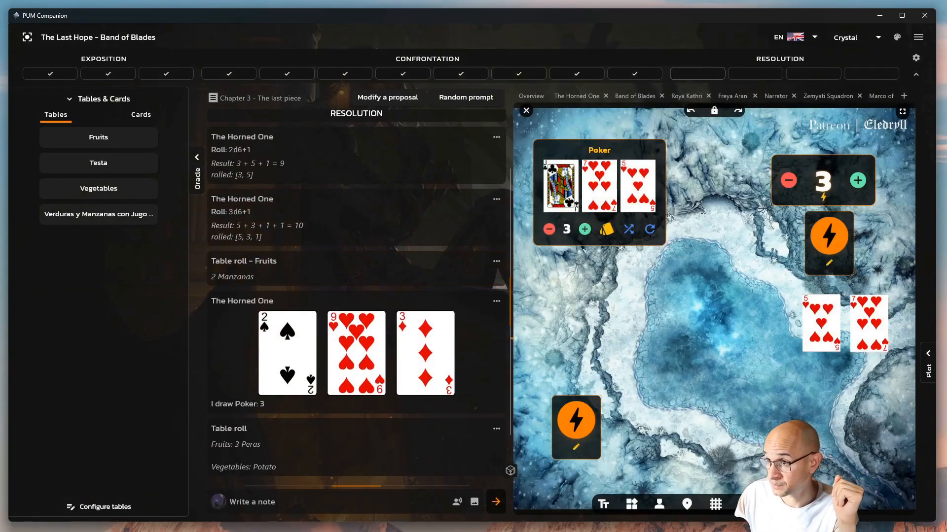
pyautogui.moveTo(658, 504)
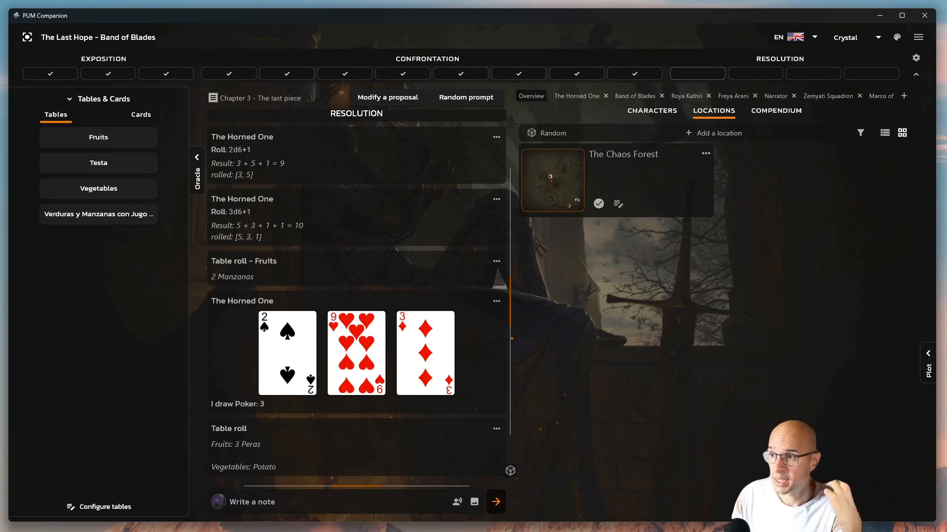
# Step: Open Viscount Elrik from the character list and enter 'Gua' as his type
pyautogui.click(651, 111)
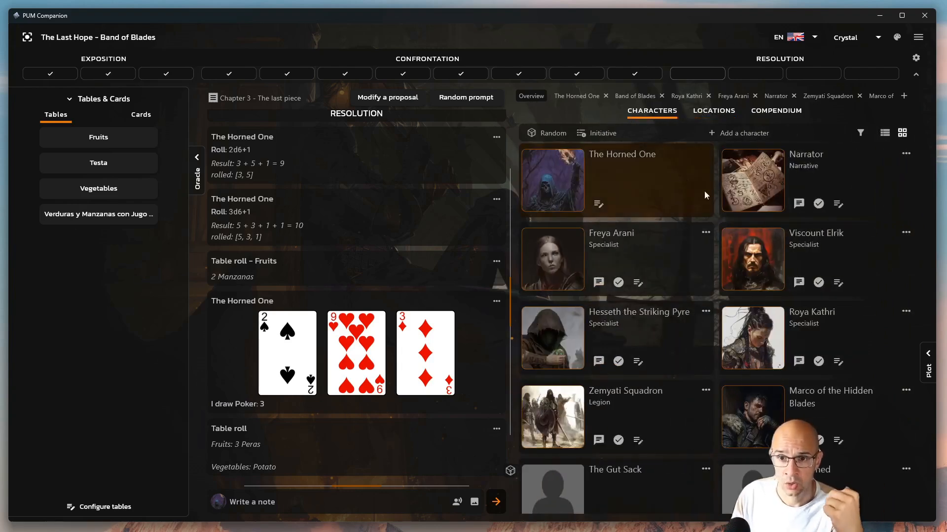
pyautogui.click(752, 258)
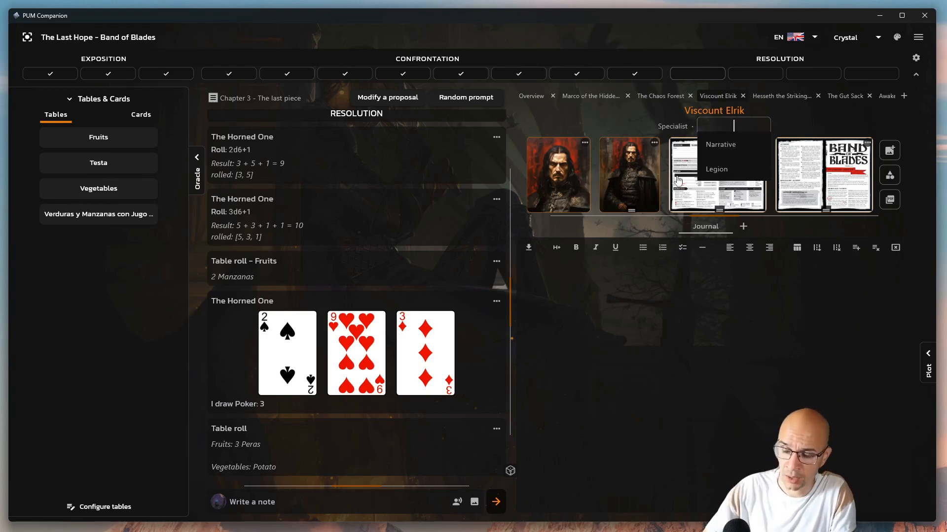
pyautogui.write('Gua')
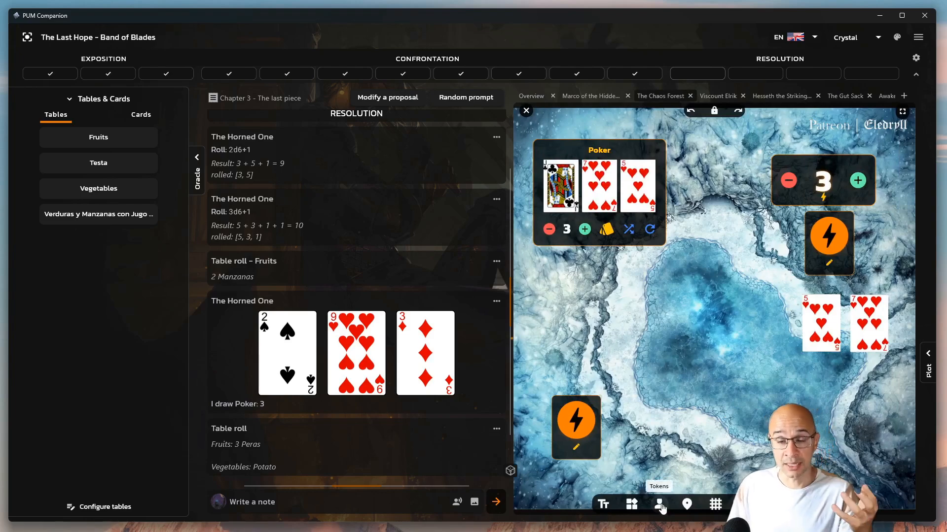
# Step: Bring up the tokens picker of character portraits for the battle map
pyautogui.click(659, 504)
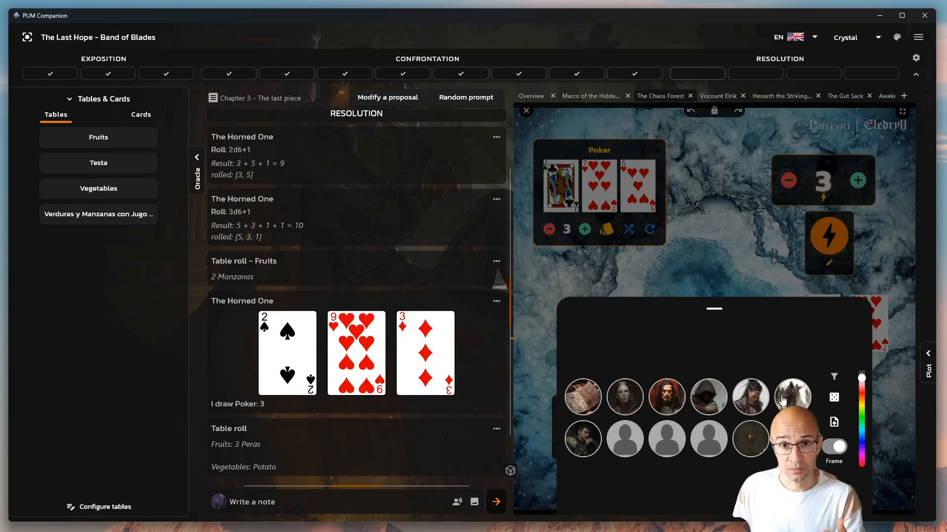
pyautogui.moveTo(834, 376)
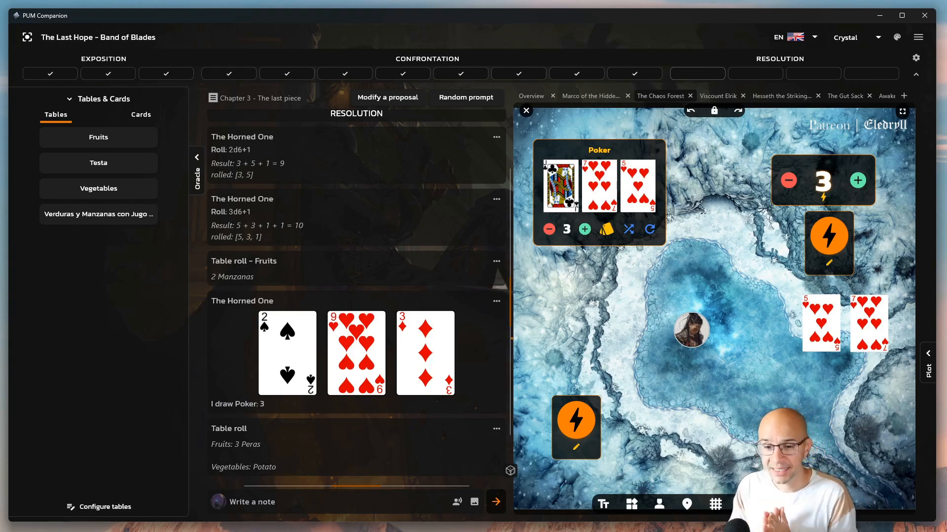
pyautogui.moveTo(658, 504)
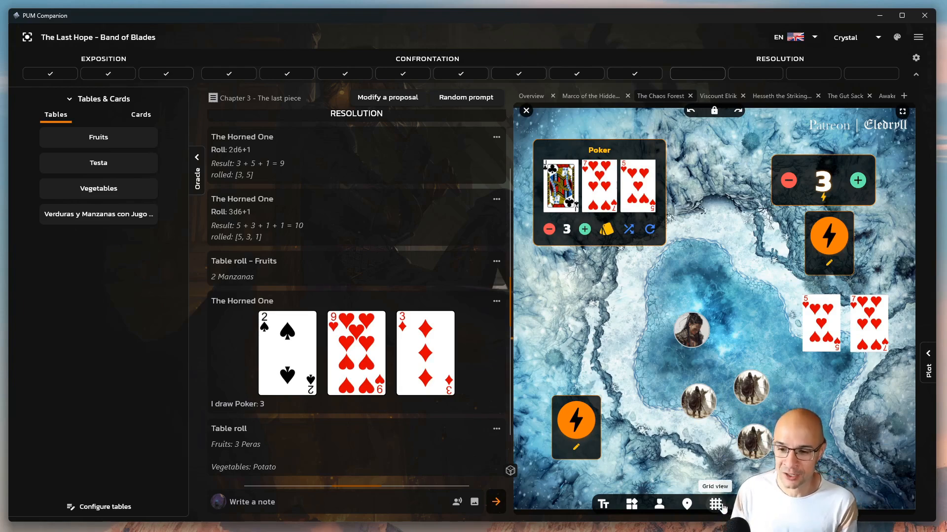
# Step: Switch the Chaos Forest map's grid style to hexagons
pyautogui.click(715, 503)
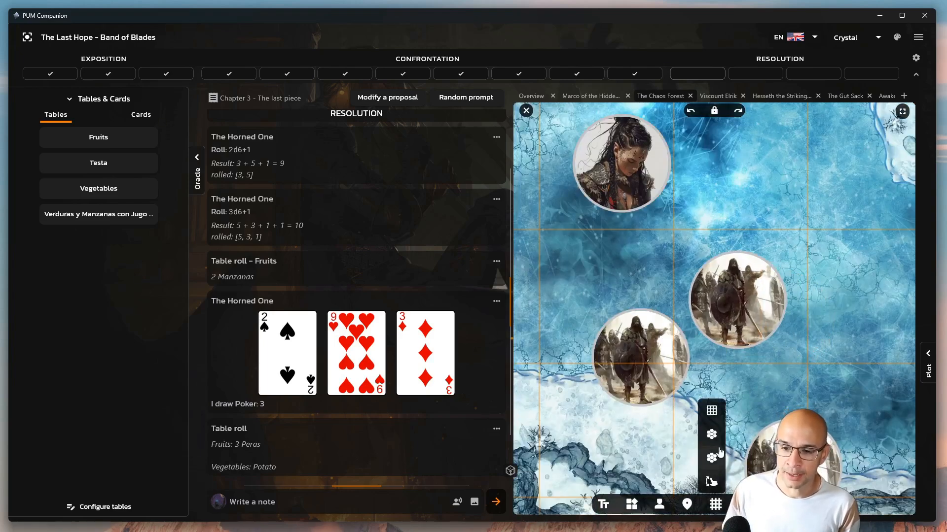
pyautogui.click(711, 433)
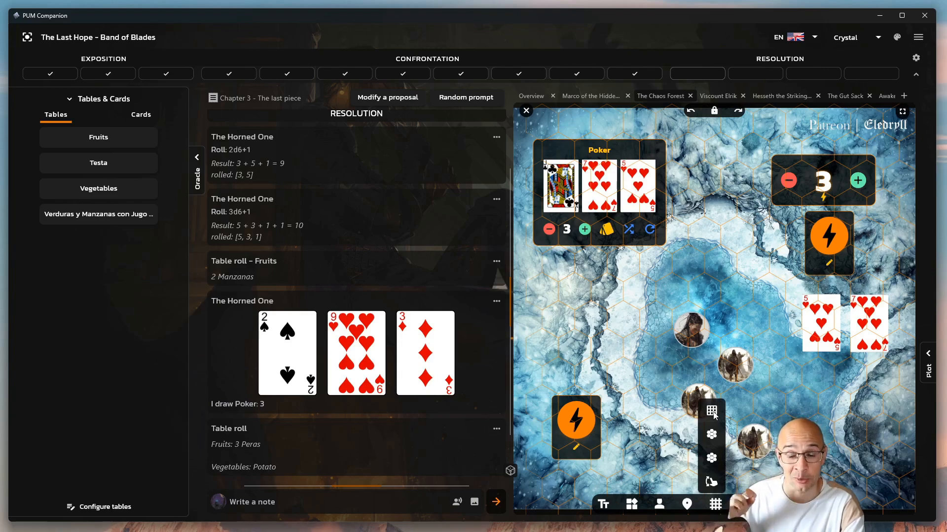
pyautogui.moveTo(744, 417)
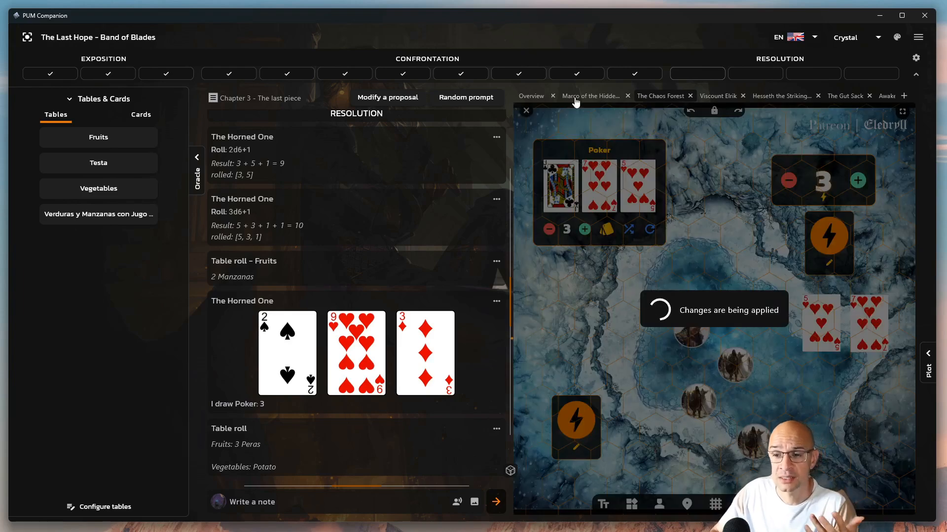
# Step: Move through Marco's and Viscount Elrik's tabs to Elrik's character sheet board
pyautogui.click(658, 96)
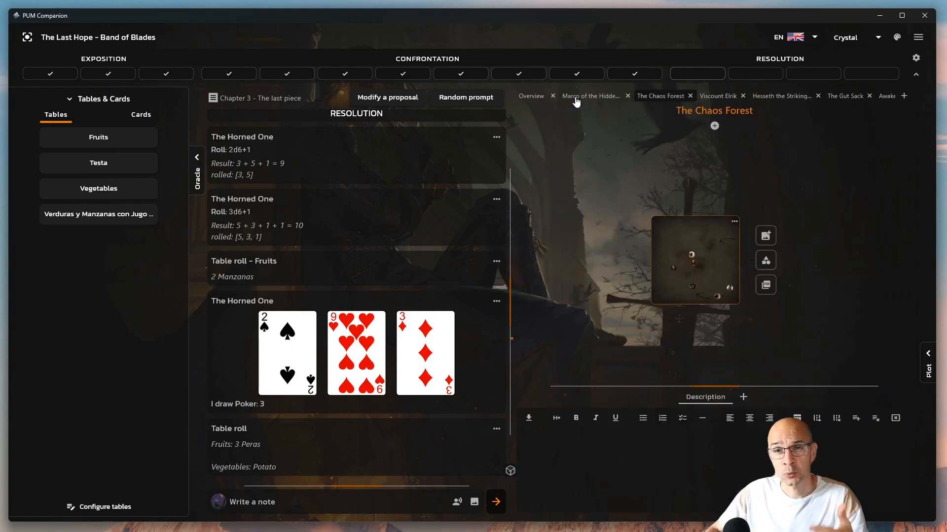
pyautogui.click(588, 96)
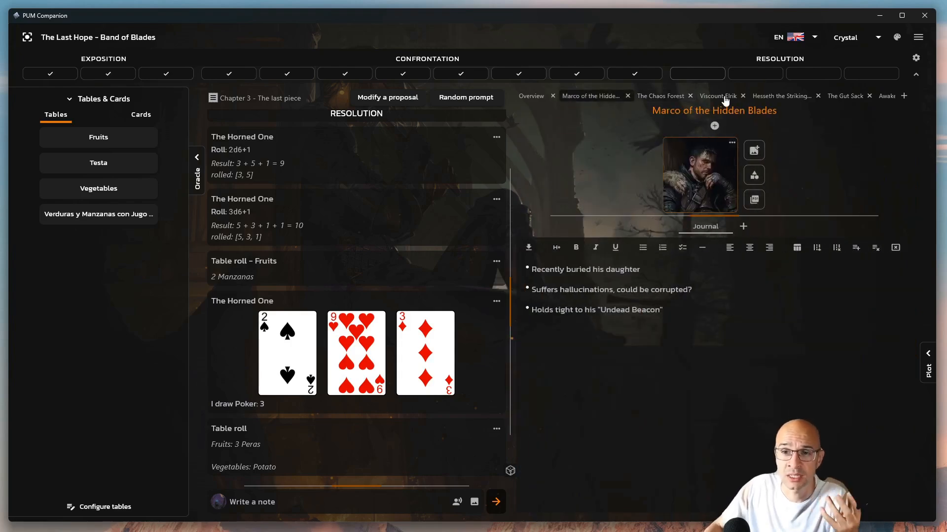
pyautogui.click(717, 95)
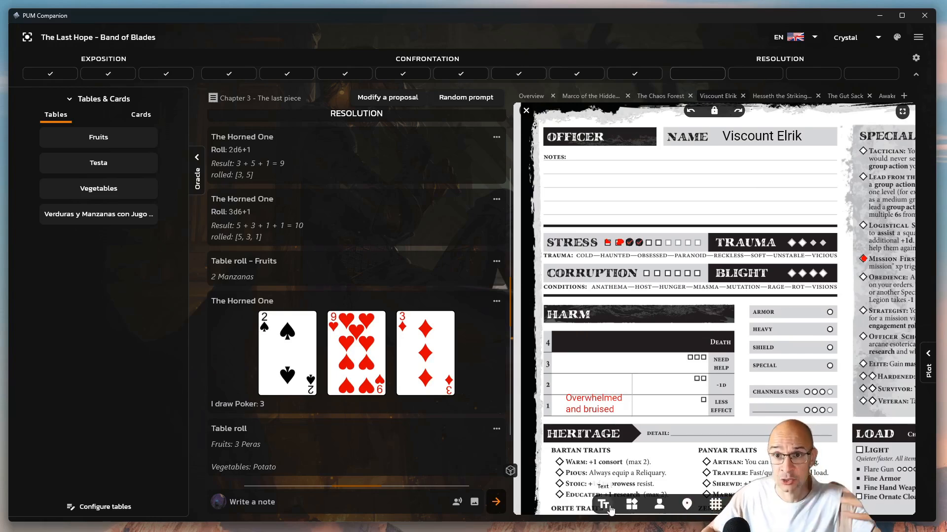
pyautogui.click(602, 504)
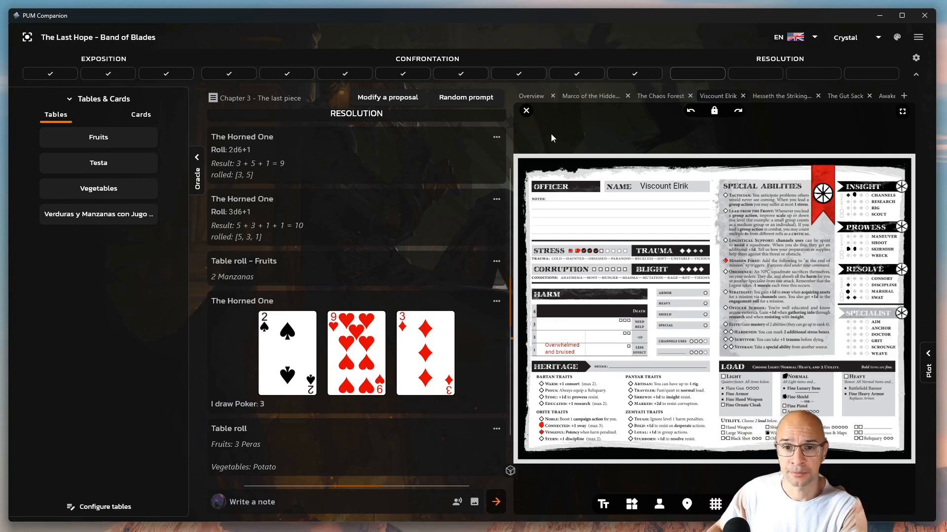
pyautogui.moveTo(525, 111)
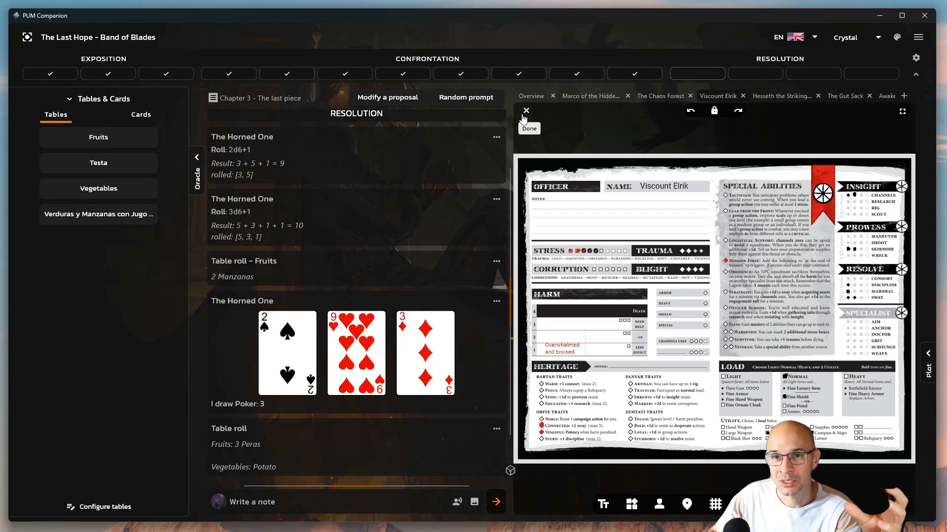
# Step: Close Elrik's sheet and send 'Hey' to the log as Roya Kathri
pyautogui.click(528, 123)
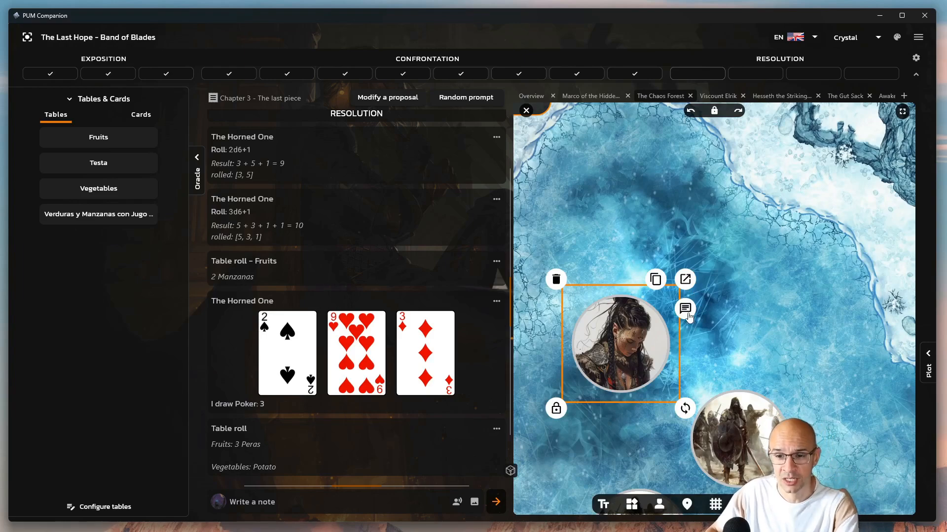
pyautogui.write('Hey')
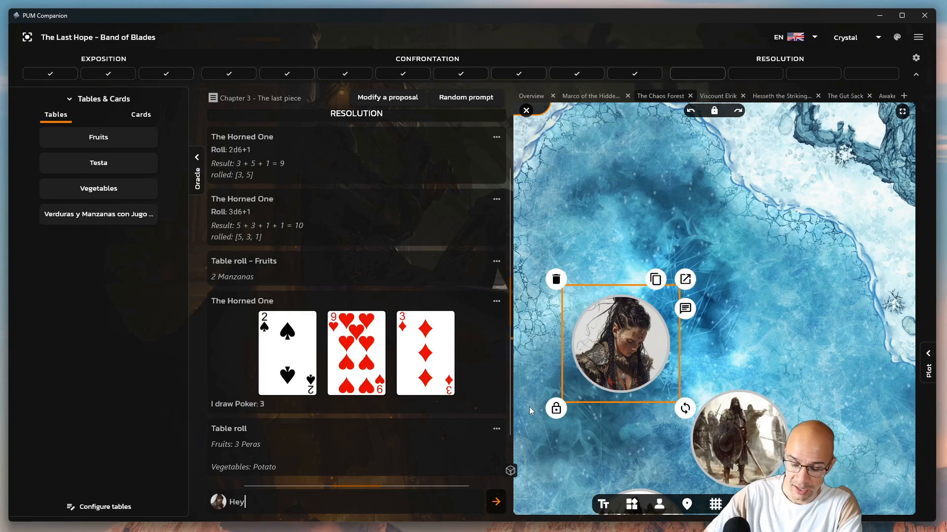
pyautogui.click(495, 502)
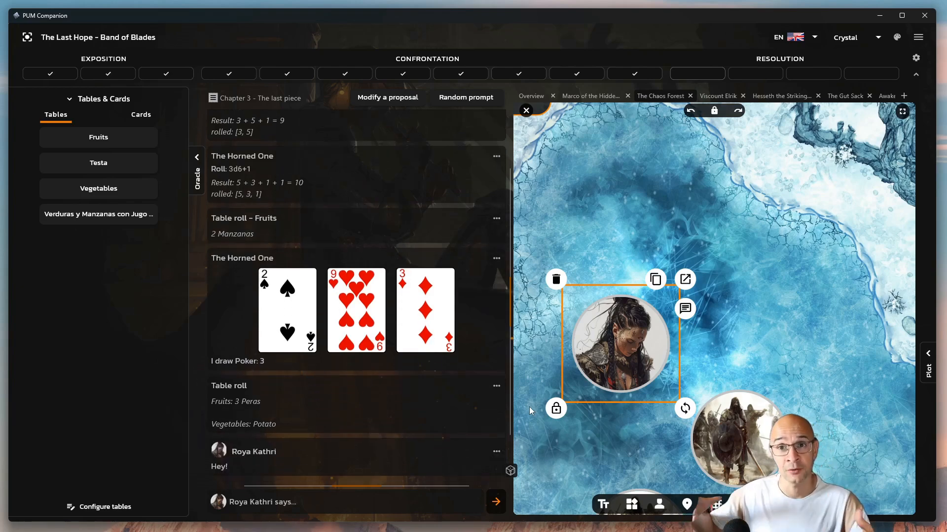
pyautogui.moveTo(643, 248)
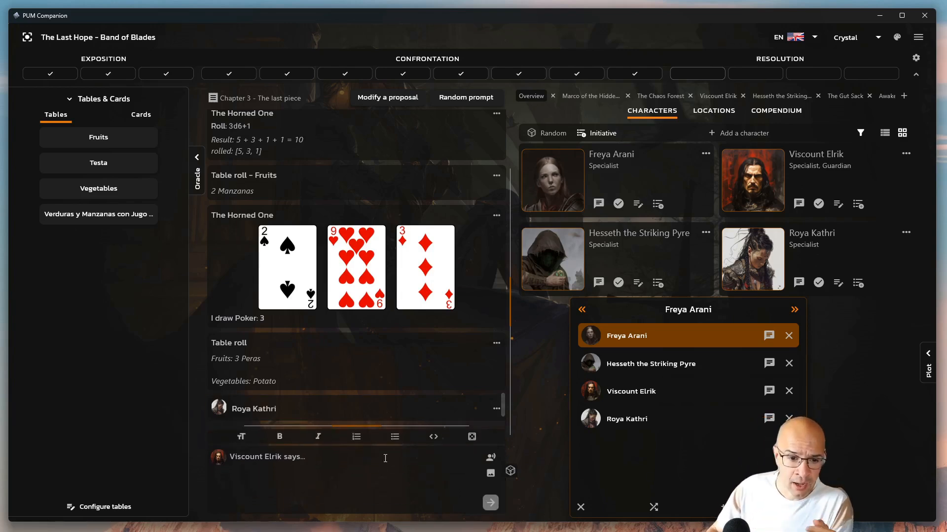
# Step: Post a '# Hey, this is a big' heading, then save and open Elrik's PDF export
pyautogui.write('# C')
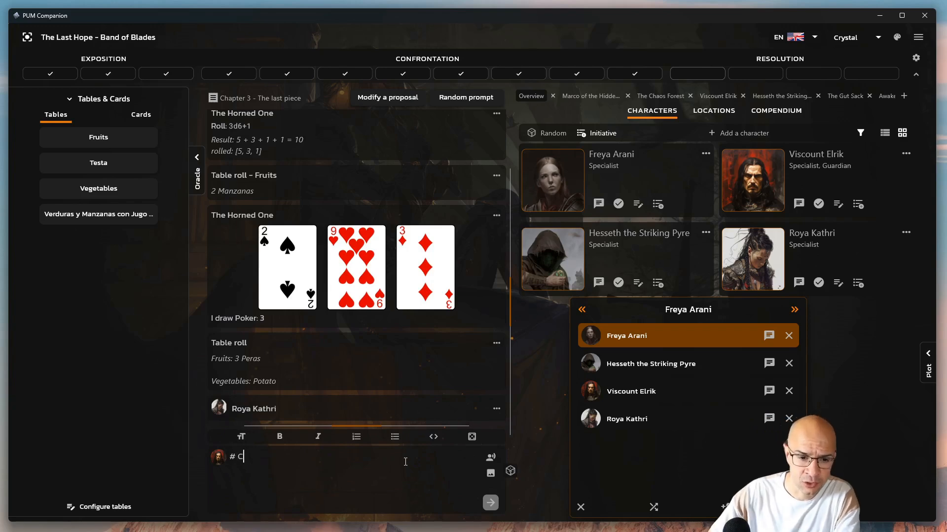
pyautogui.write('Hey, this is a big')
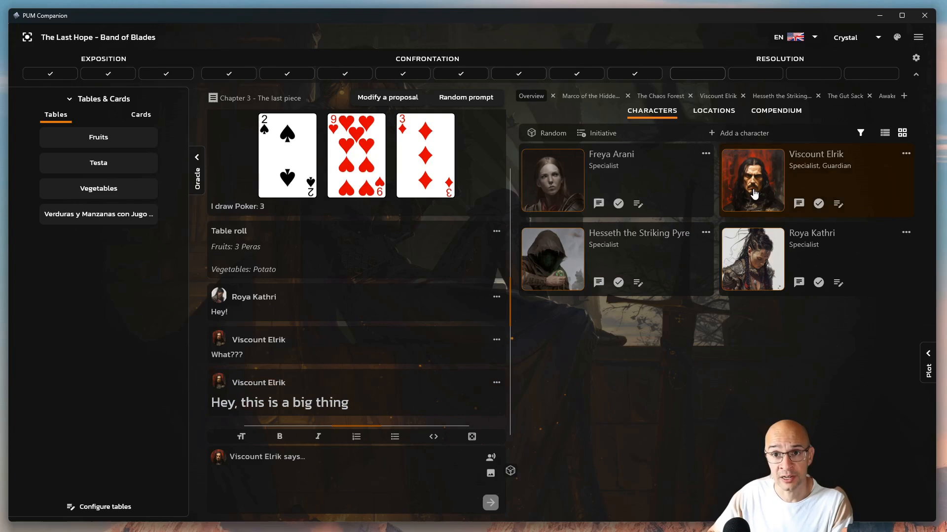
pyautogui.click(905, 153)
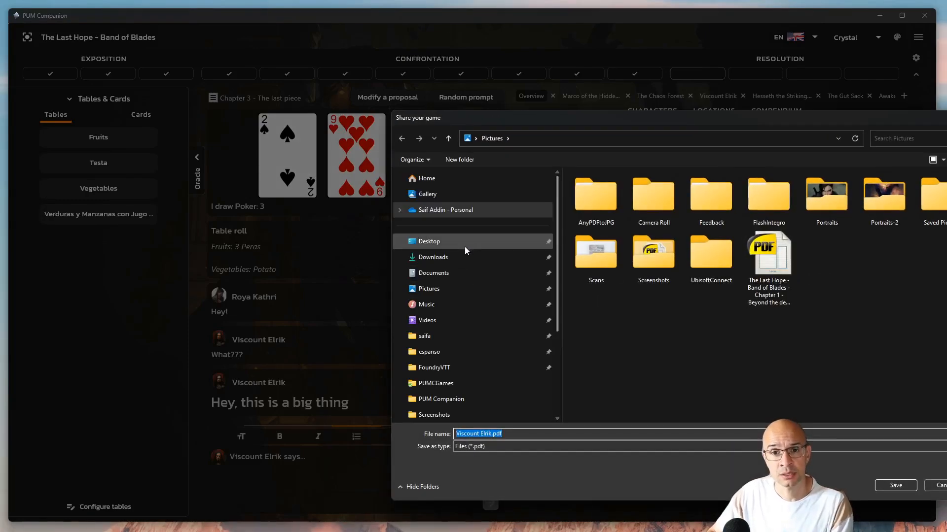
pyautogui.click(895, 485)
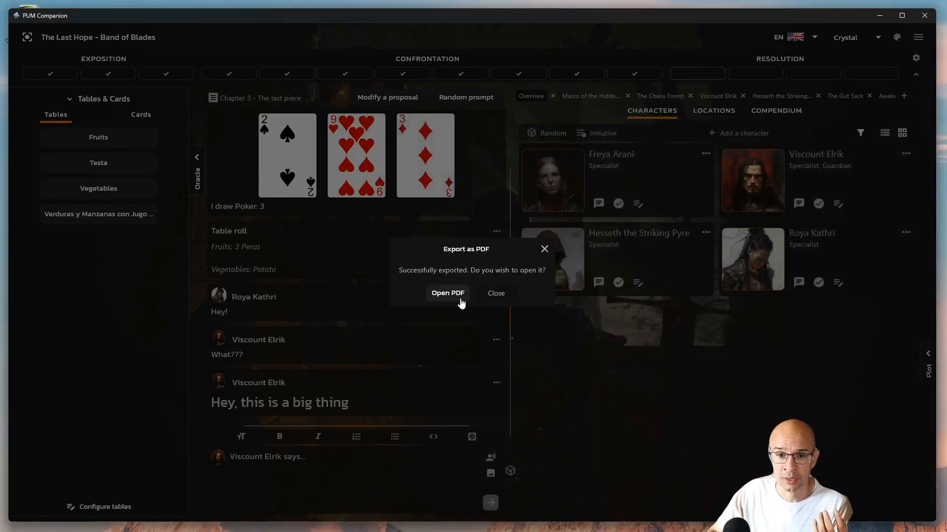
pyautogui.click(447, 293)
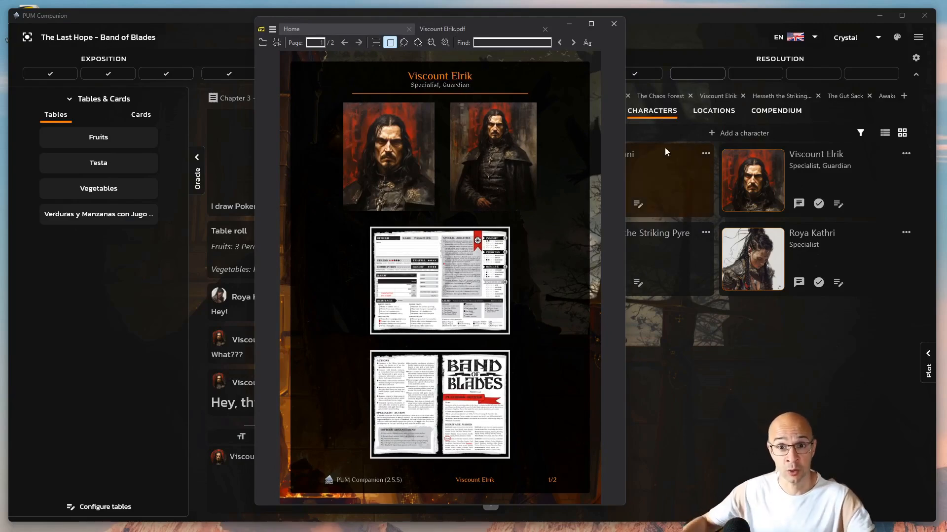
pyautogui.moveTo(614, 25)
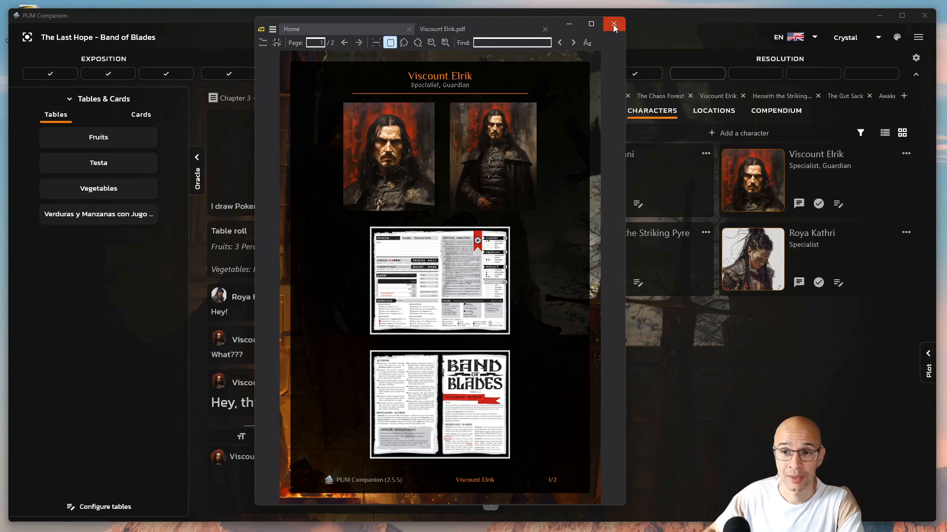
# Step: Close the Viscount Elrik.pdf viewer after reviewing his portraits and character sheet
pyautogui.click(613, 25)
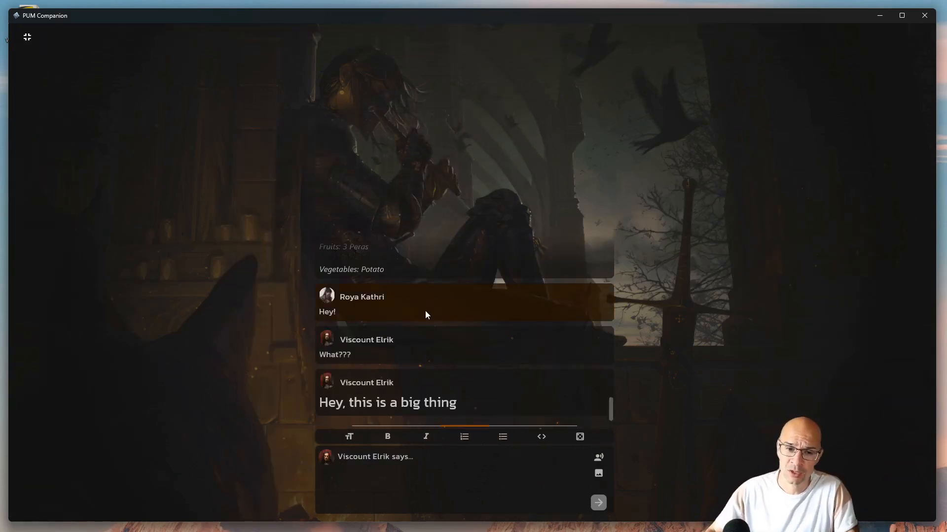
pyautogui.moveTo(335, 216)
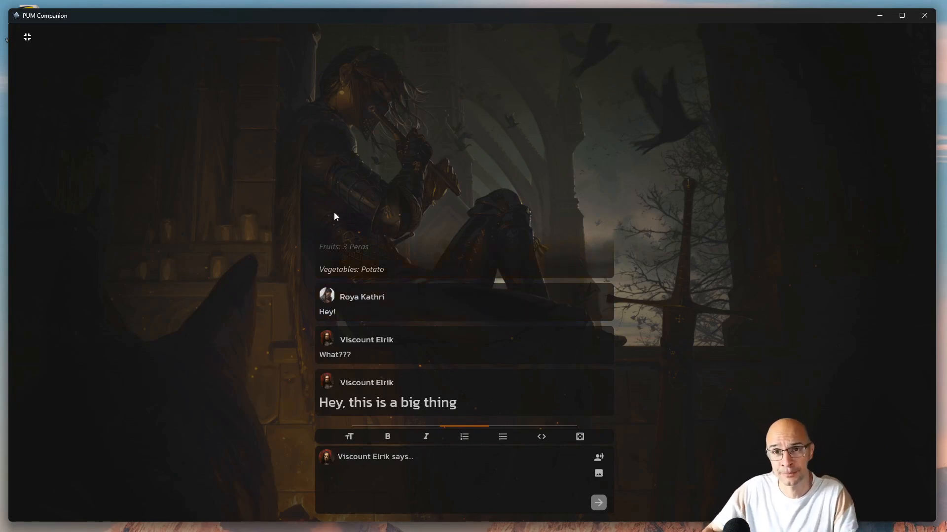
pyautogui.moveTo(27, 38)
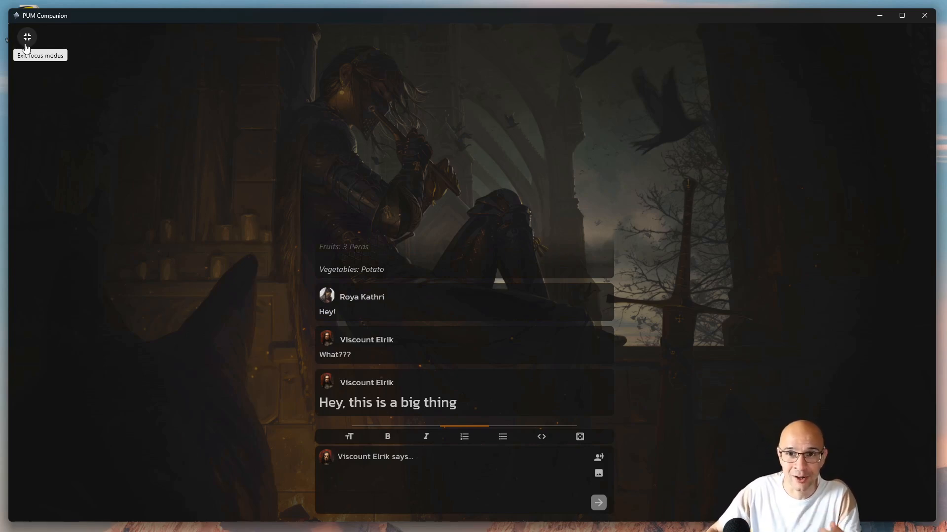
pyautogui.click(27, 37)
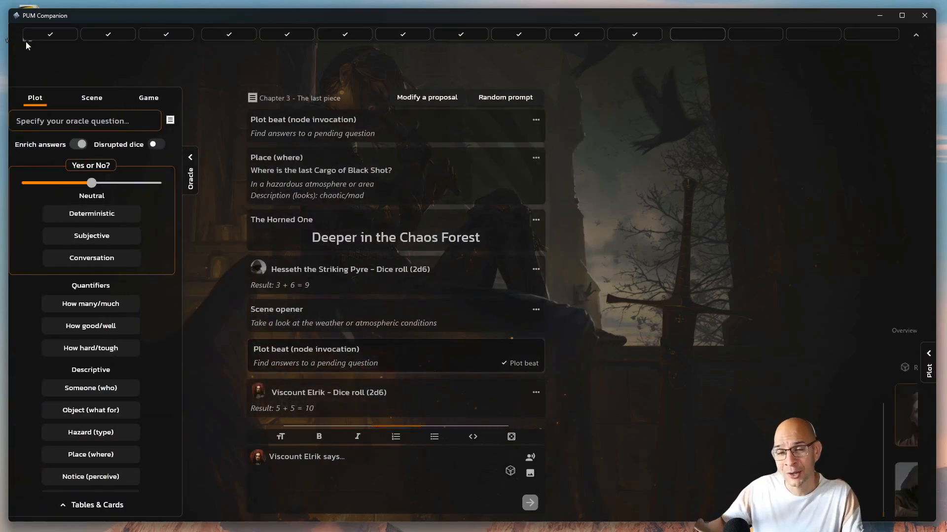